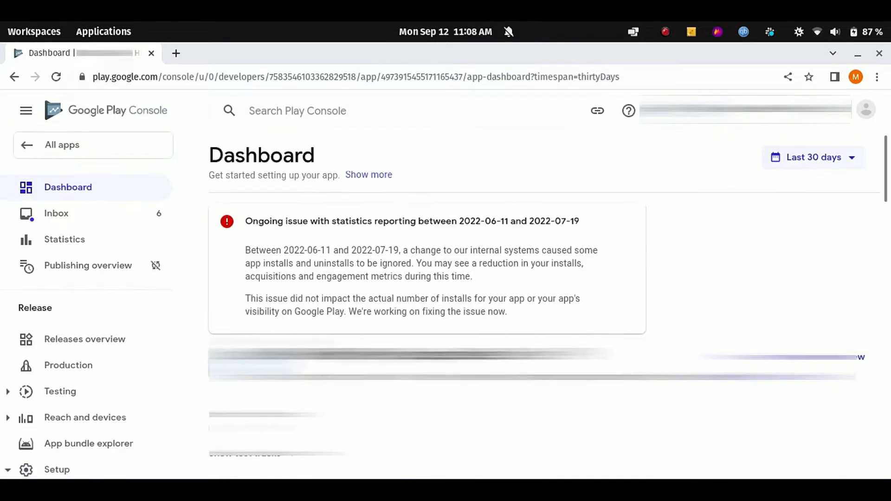
Scroll the sidebar to Monetise > Products and open Subscriptions, listing Basic and Gold
{"action": "scroll", "scroll_direction": "down", "scroll_amount": 3}
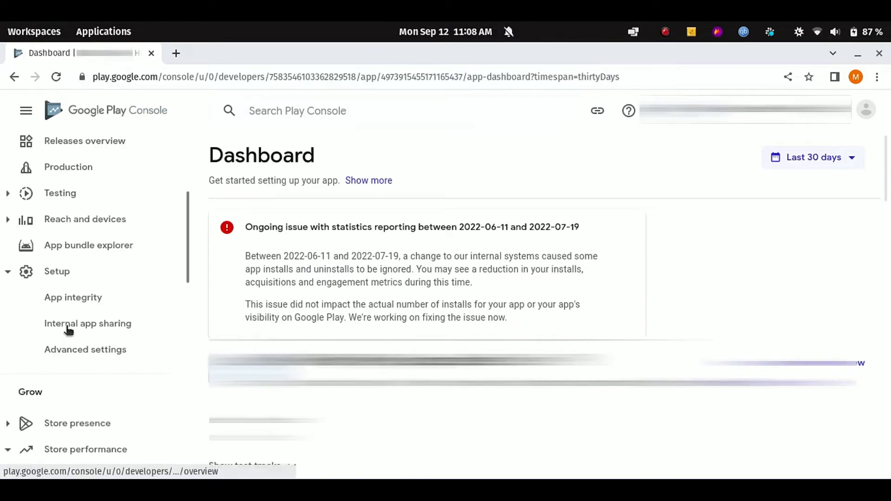
{"action": "scroll", "scroll_direction": "down", "scroll_amount": 3}
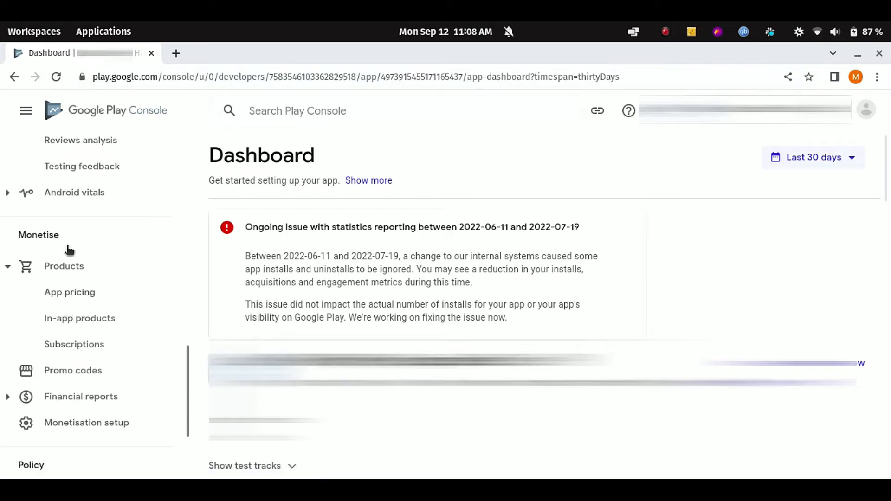
{"action": "mouse_move", "coordinate": [78, 348]}
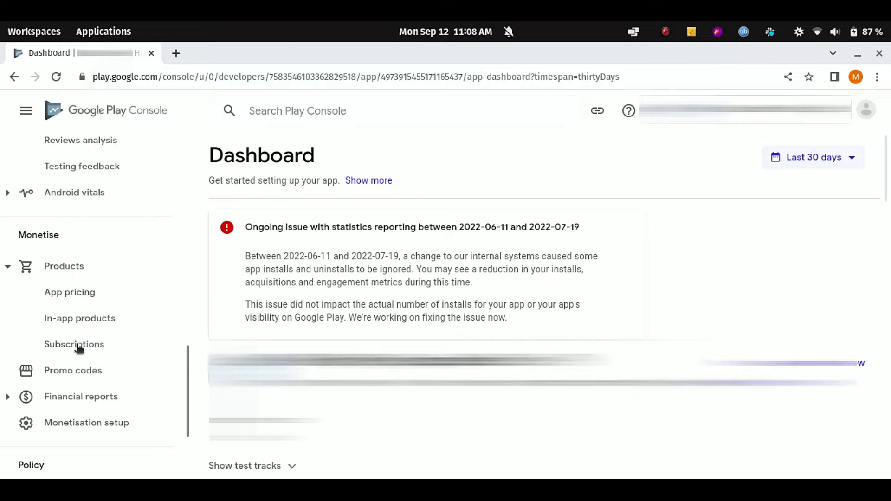
{"action": "left_click", "coordinate": [74, 344]}
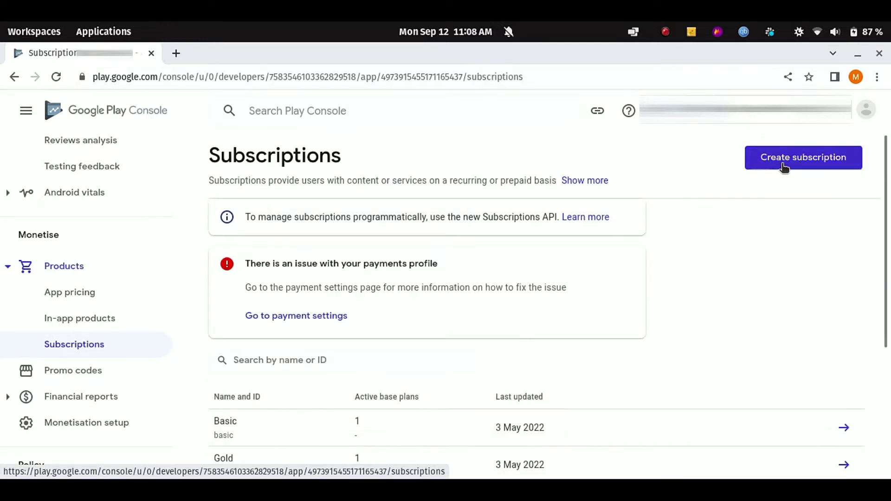
Open the Create subscription dialog and focus its empty Product ID field
{"action": "left_click", "coordinate": [802, 157]}
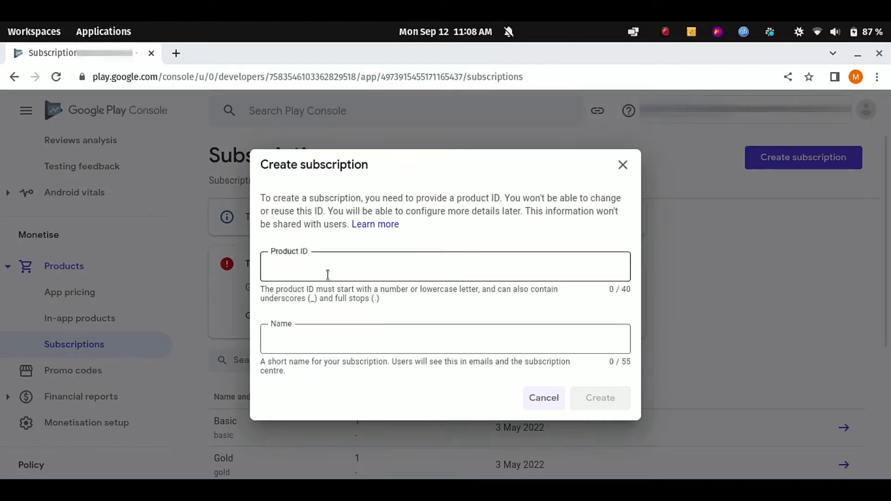
{"action": "left_click", "coordinate": [599, 398]}
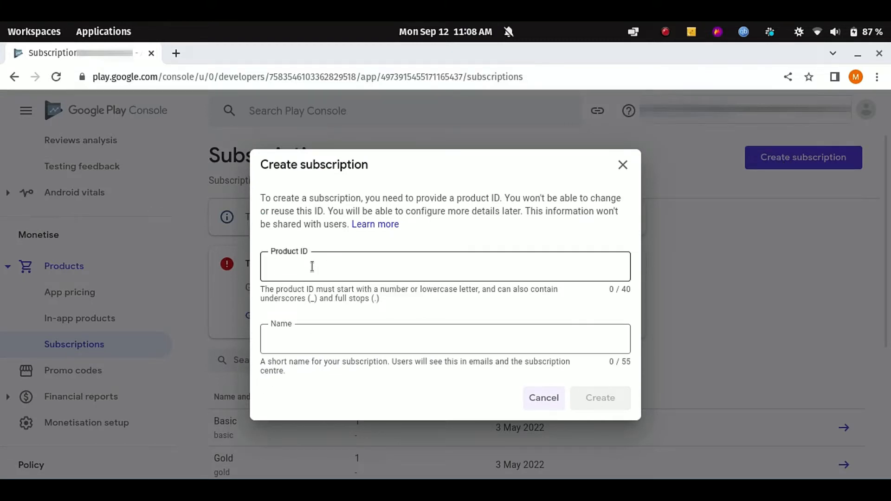
{"action": "left_click", "coordinate": [445, 267]}
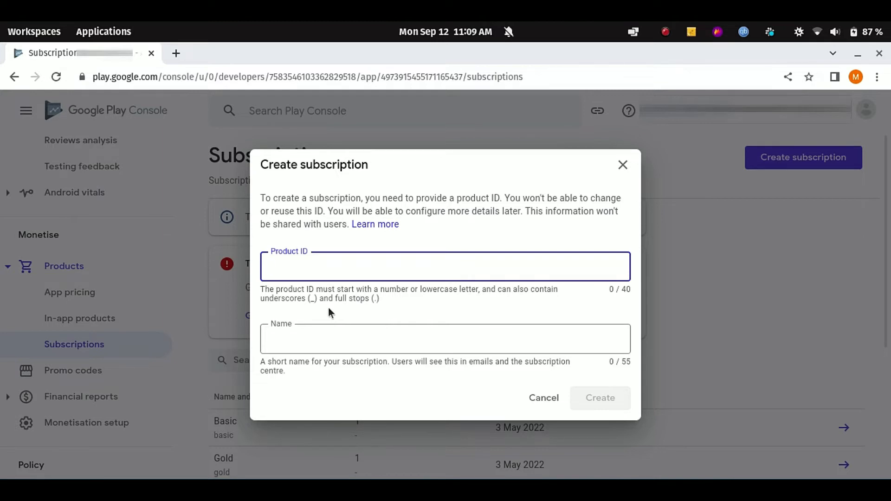
{"action": "left_click", "coordinate": [444, 267]}
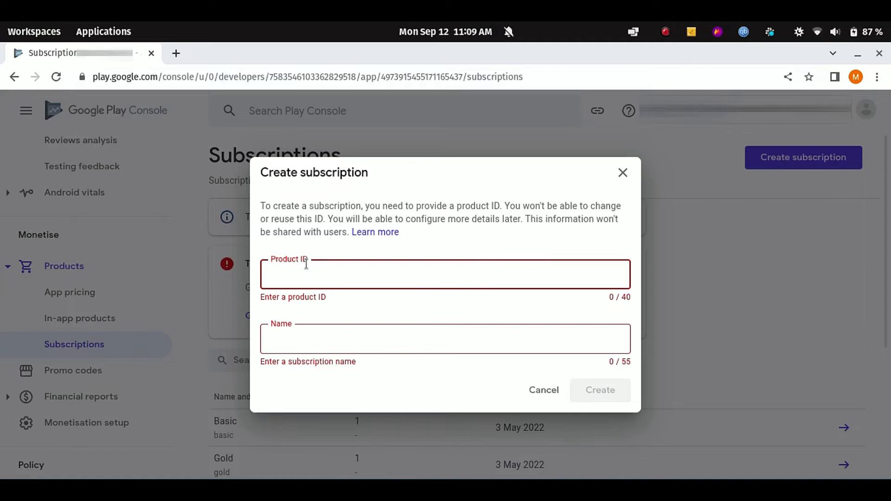
Enter product ID my_id_demo and name my_sub_demo, then create the subscription
{"action": "type", "text": "my_id_"}
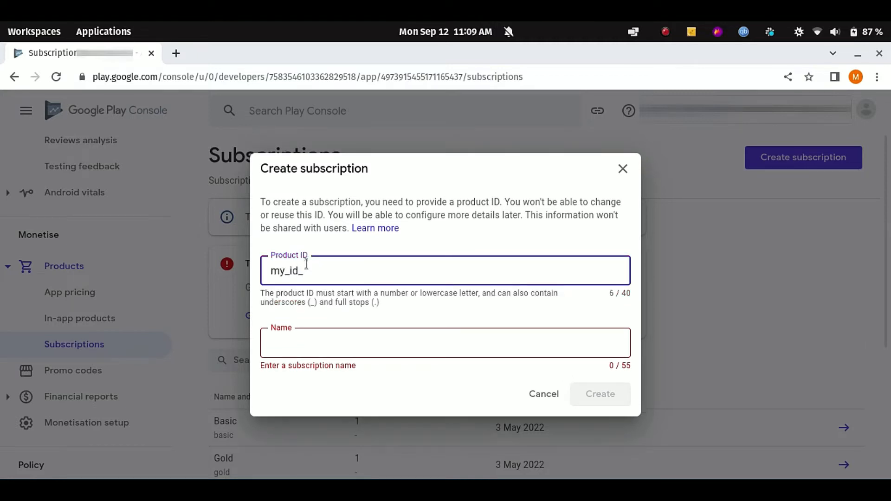
{"action": "type", "text": "demo"}
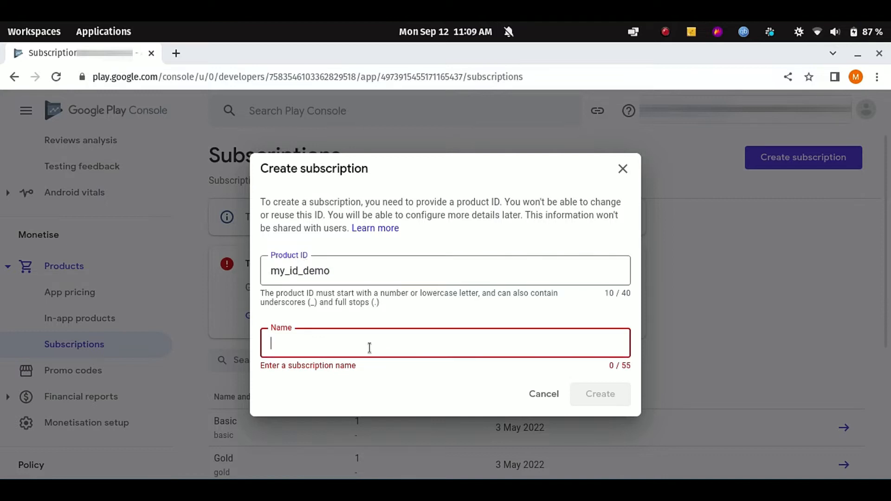
{"action": "type", "text": "my_s"}
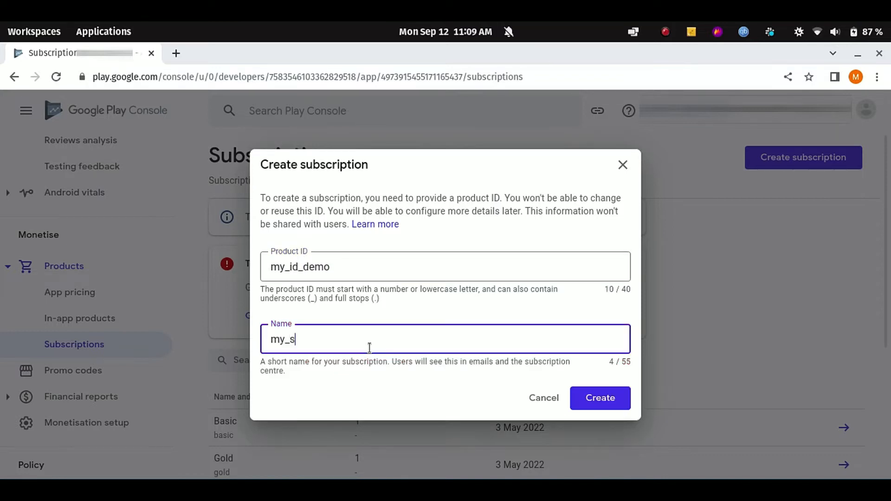
{"action": "type", "text": "ub_demo"}
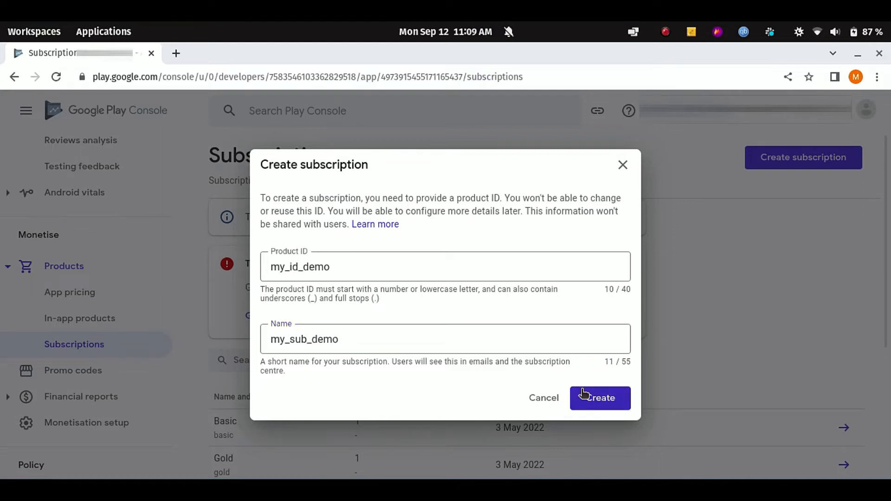
{"action": "left_click", "coordinate": [599, 398]}
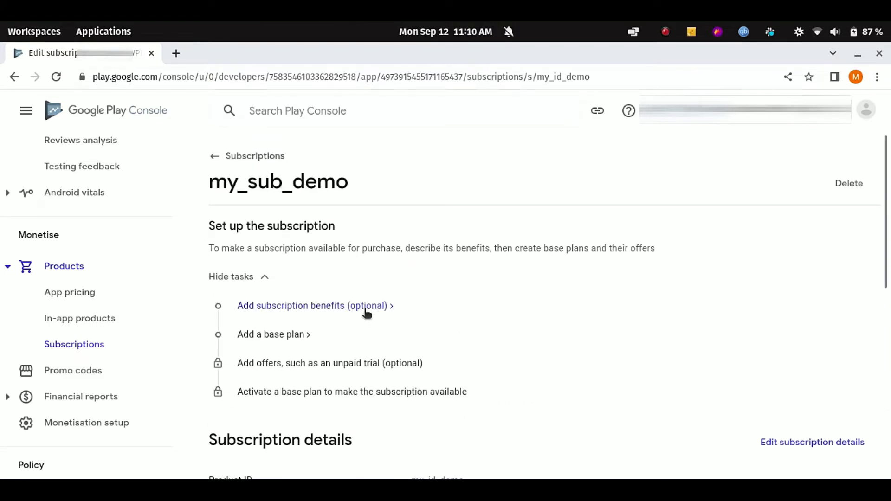
{"action": "mouse_move", "coordinate": [518, 342]}
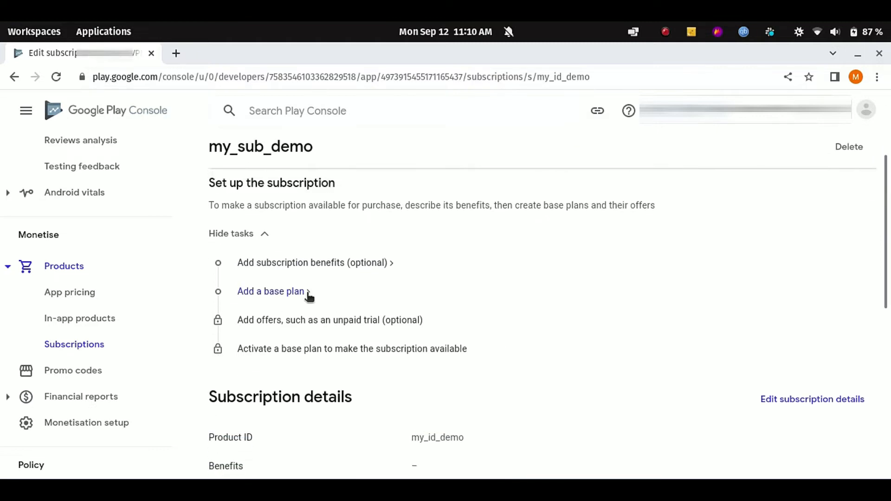
{"action": "mouse_move", "coordinate": [243, 338]}
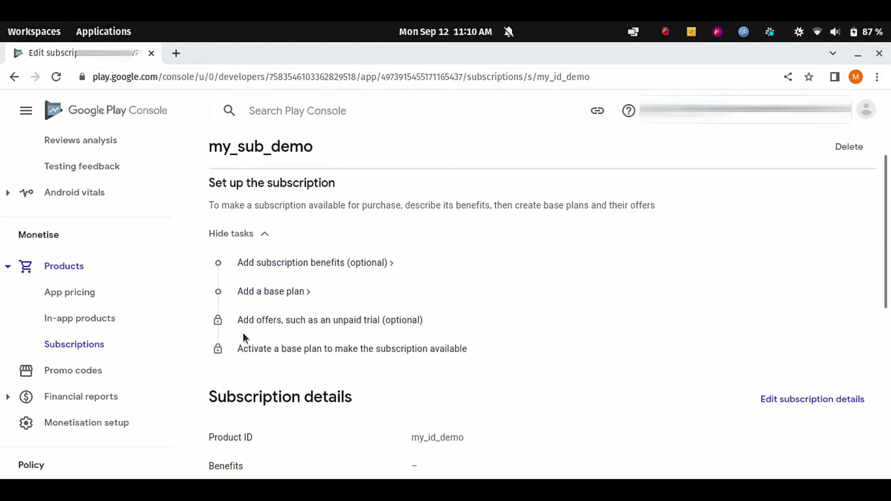
Scroll the my_sub_demo page past its details to the empty Base plans and offers section
{"action": "scroll", "scroll_direction": "down", "scroll_amount": 3}
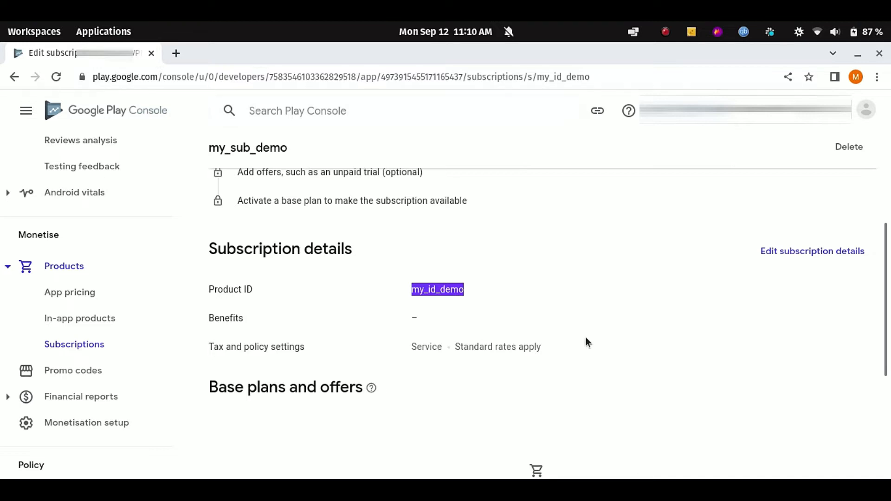
{"action": "mouse_move", "coordinate": [627, 339]}
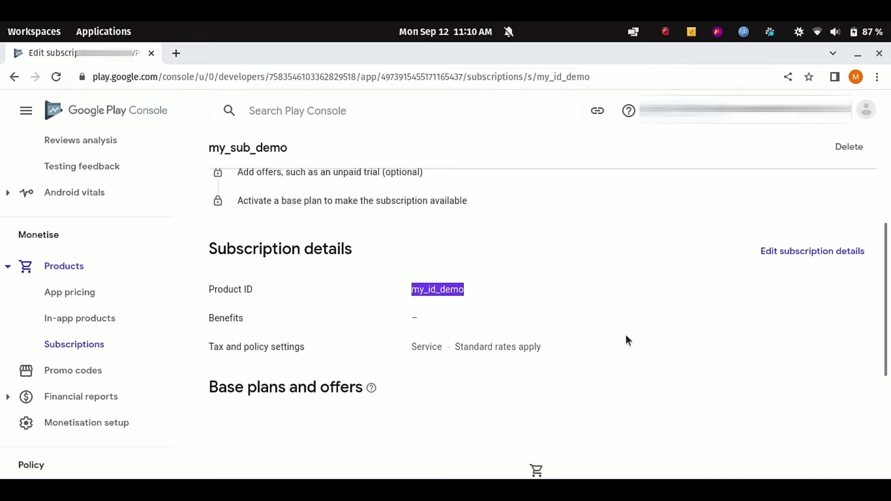
{"action": "scroll", "scroll_direction": "down", "scroll_amount": 3}
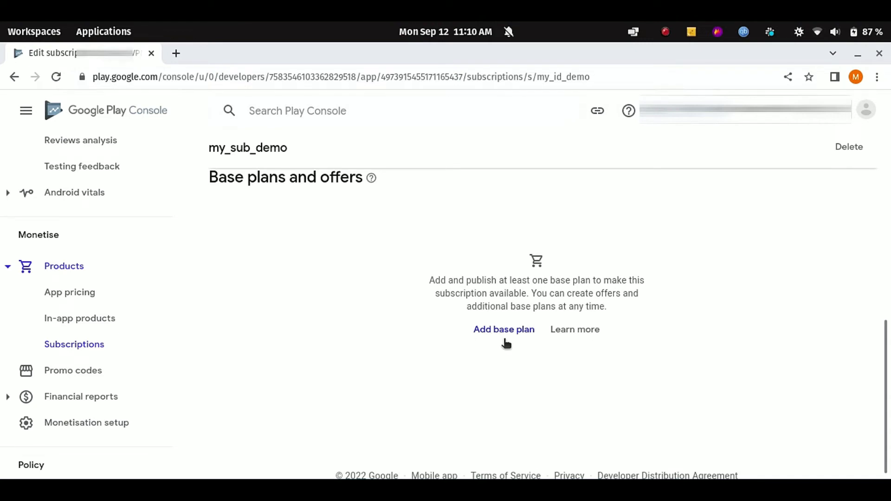
{"action": "mouse_move", "coordinate": [349, 344]}
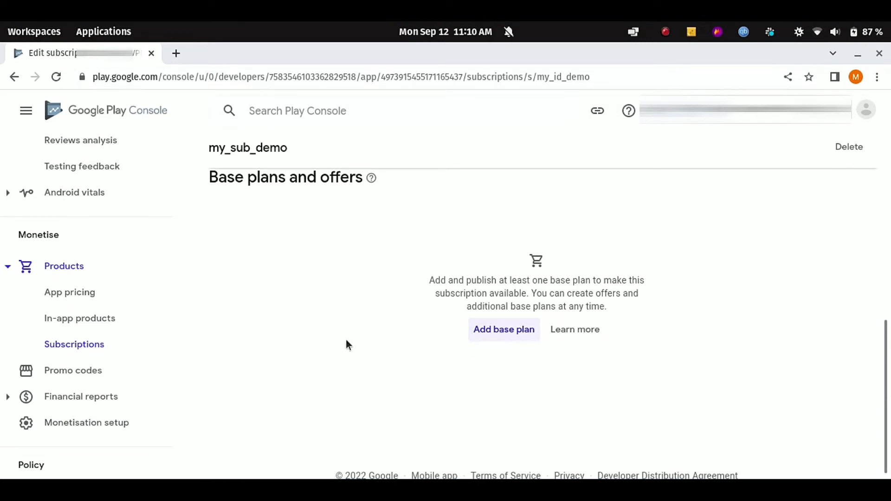
Add a base plan with ID my_plan_07, flagged invalid, and make it auto-renewing
{"action": "left_click", "coordinate": [503, 329]}
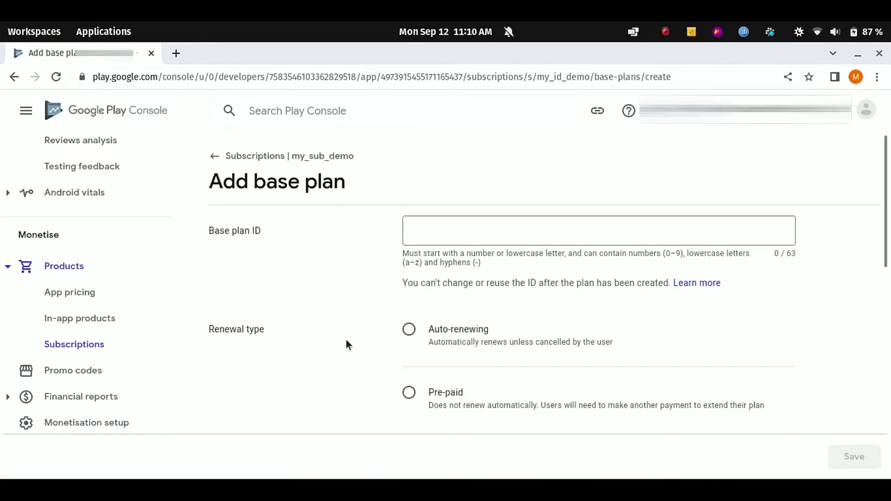
{"action": "left_click", "coordinate": [597, 231]}
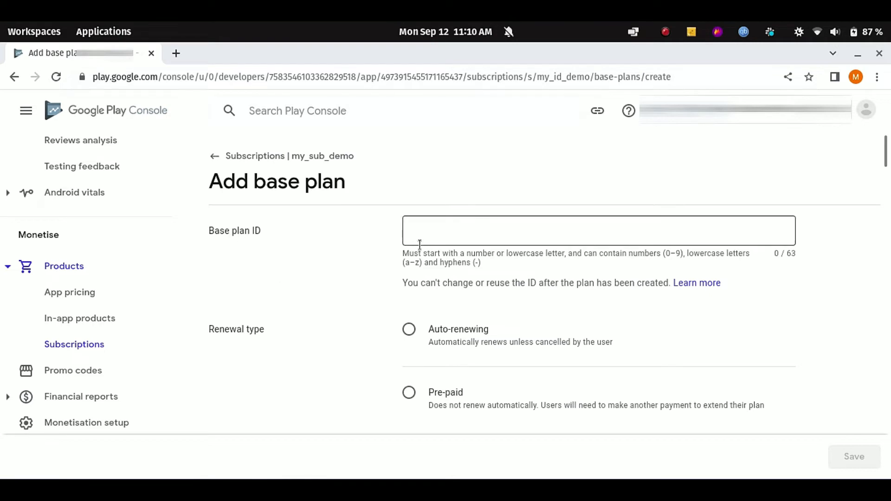
{"action": "left_click", "coordinate": [597, 231]}
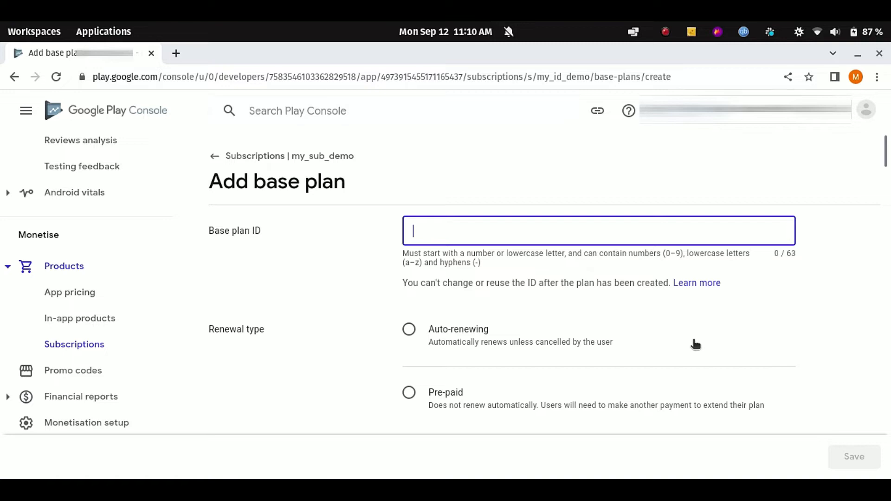
{"action": "type", "text": "m"}
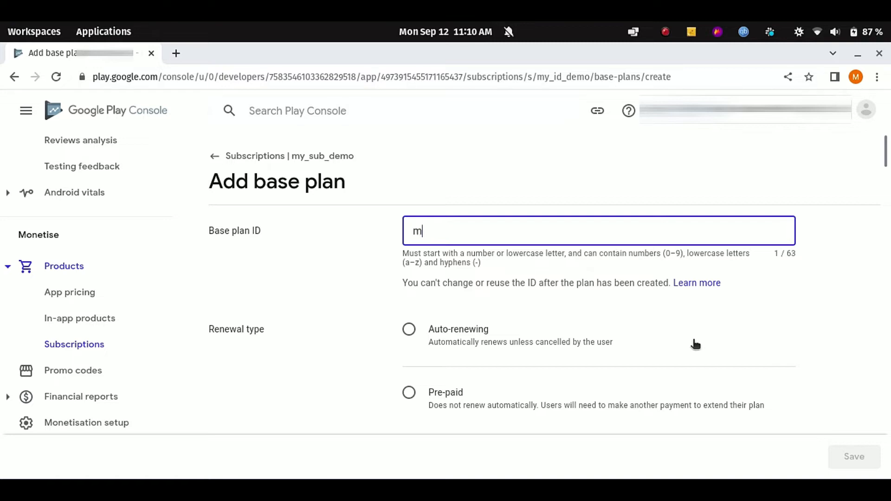
{"action": "type", "text": "y_plan_"}
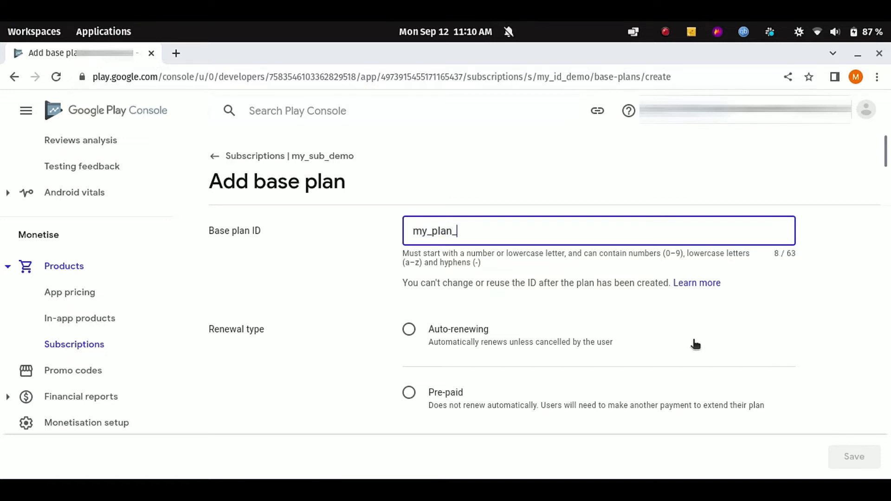
{"action": "type", "text": "o7"}
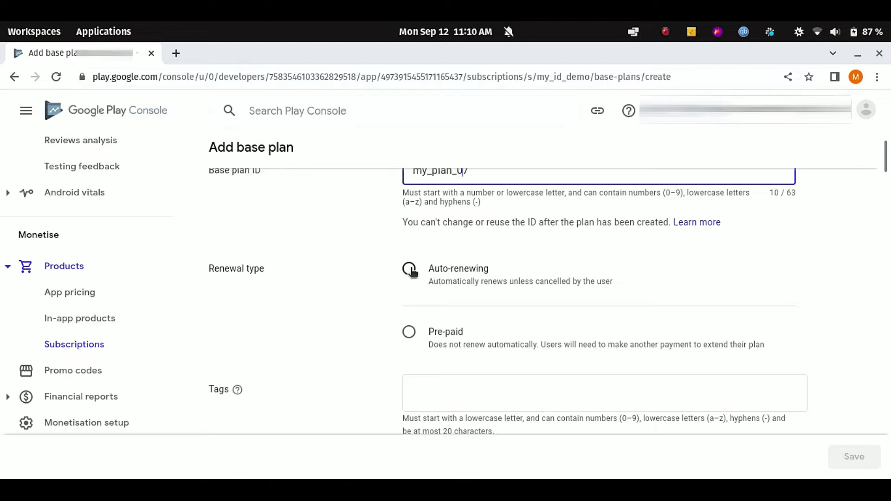
{"action": "left_click", "coordinate": [408, 268]}
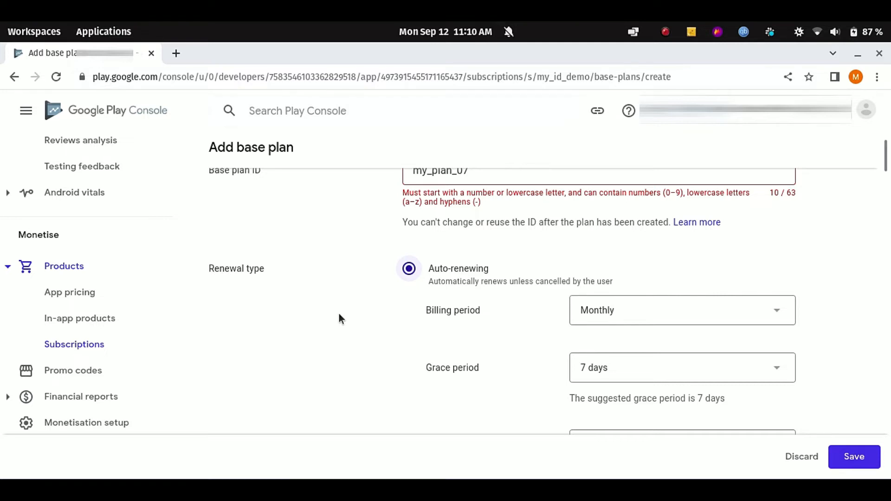
Change the base plan's billing period from Monthly to Weekly
{"action": "scroll", "scroll_direction": "down", "scroll_amount": 3}
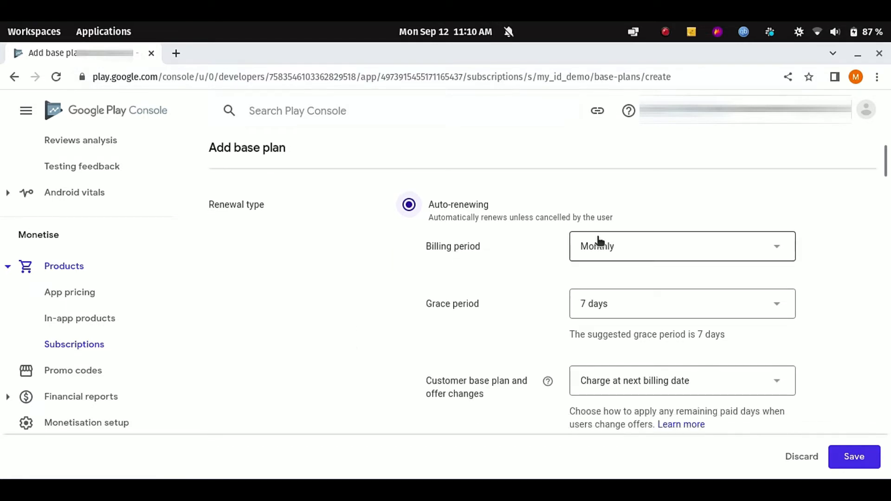
{"action": "mouse_move", "coordinate": [602, 253]}
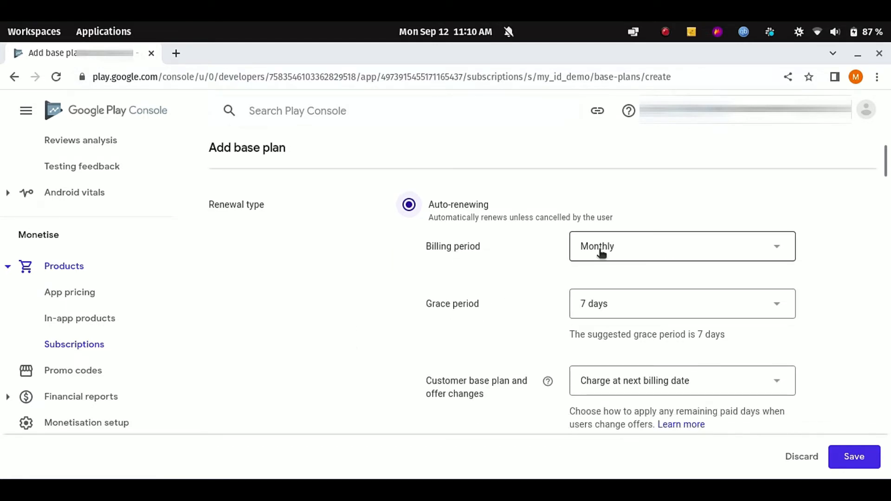
{"action": "left_click", "coordinate": [681, 246]}
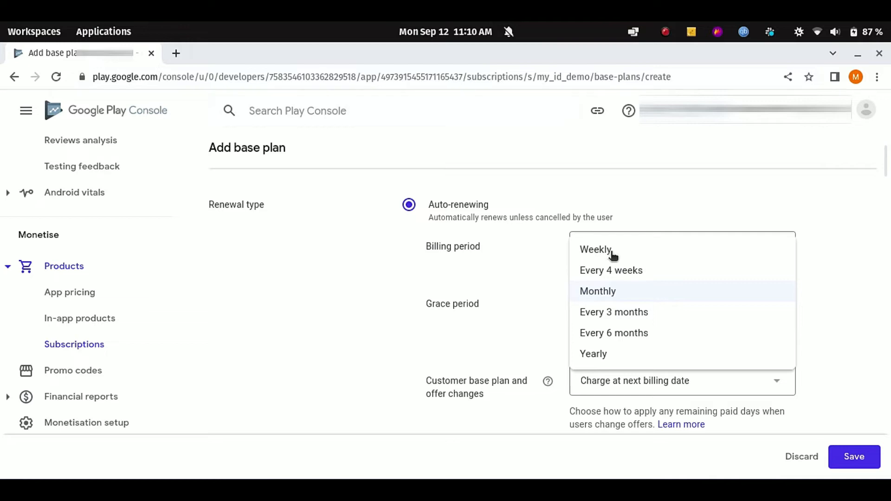
{"action": "mouse_move", "coordinate": [622, 348]}
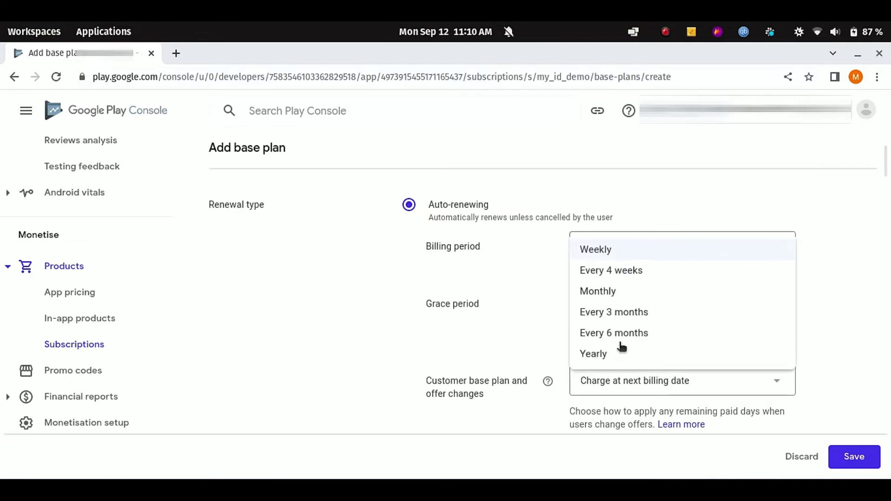
{"action": "mouse_move", "coordinate": [616, 351]}
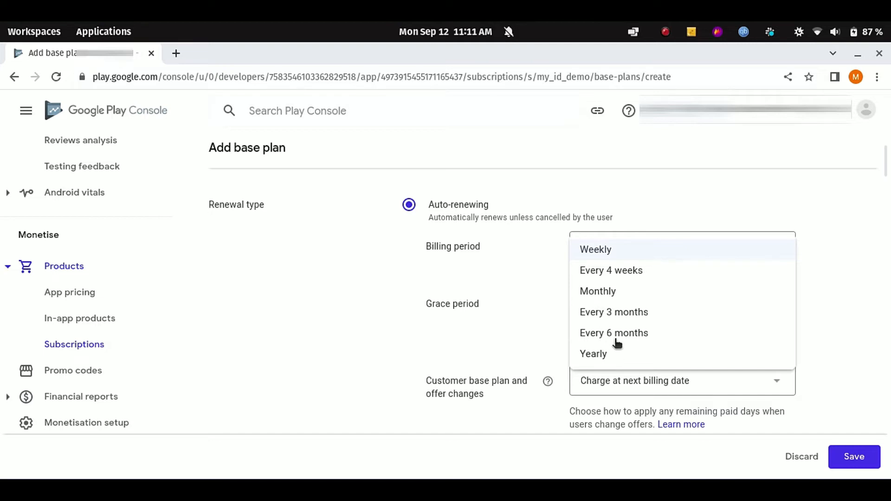
{"action": "mouse_move", "coordinate": [620, 253]}
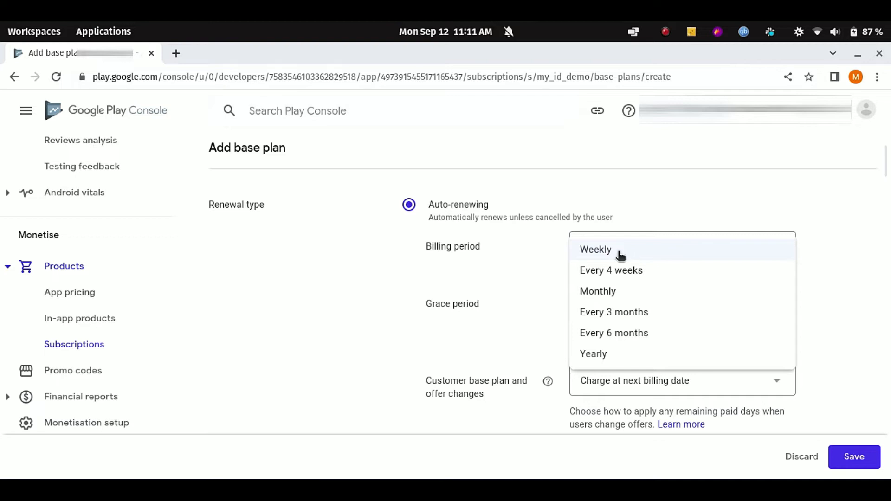
{"action": "left_click", "coordinate": [595, 250]}
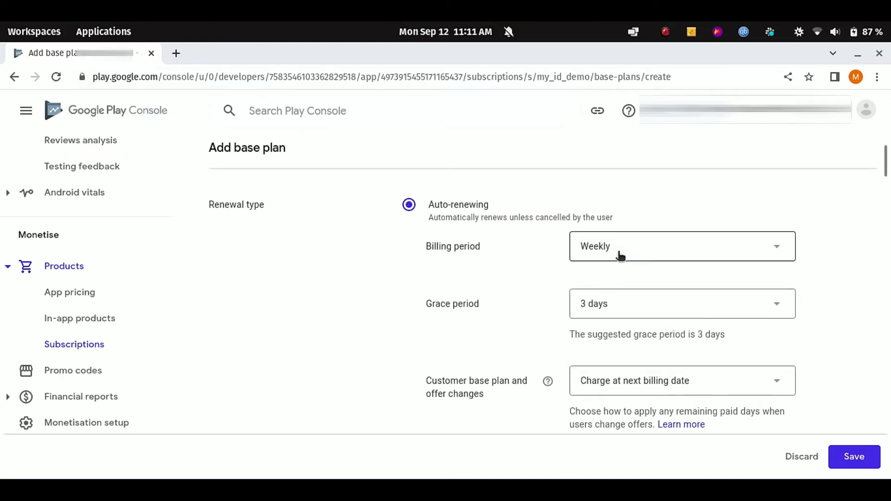
{"action": "left_click", "coordinate": [681, 303]}
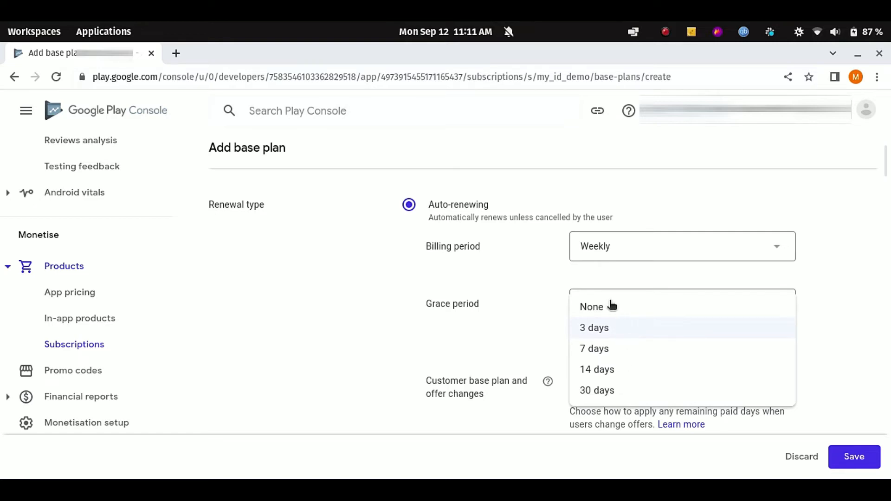
Keep the weekly plan's grace period at 3 days
{"action": "left_click", "coordinate": [590, 306]}
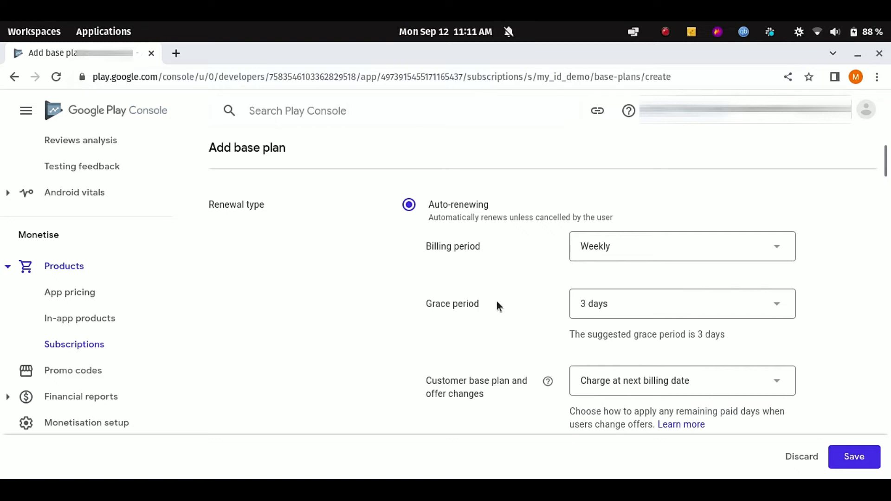
{"action": "left_click", "coordinate": [681, 303]}
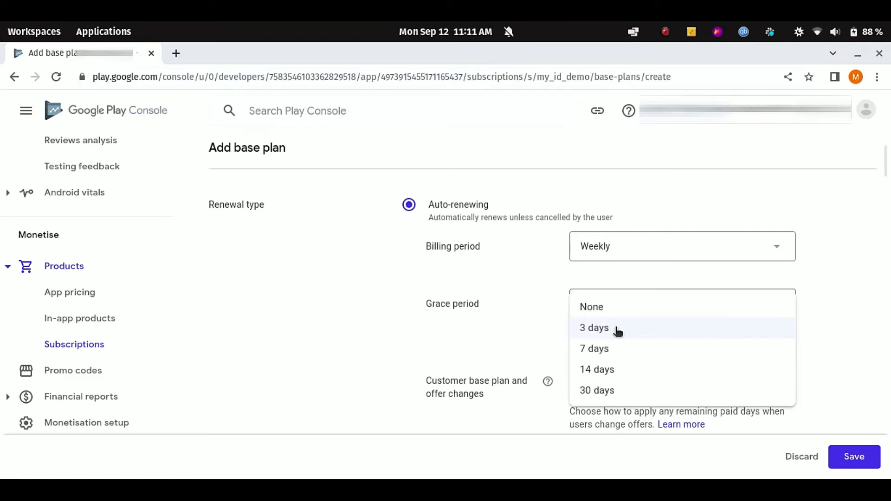
{"action": "left_click", "coordinate": [593, 327]}
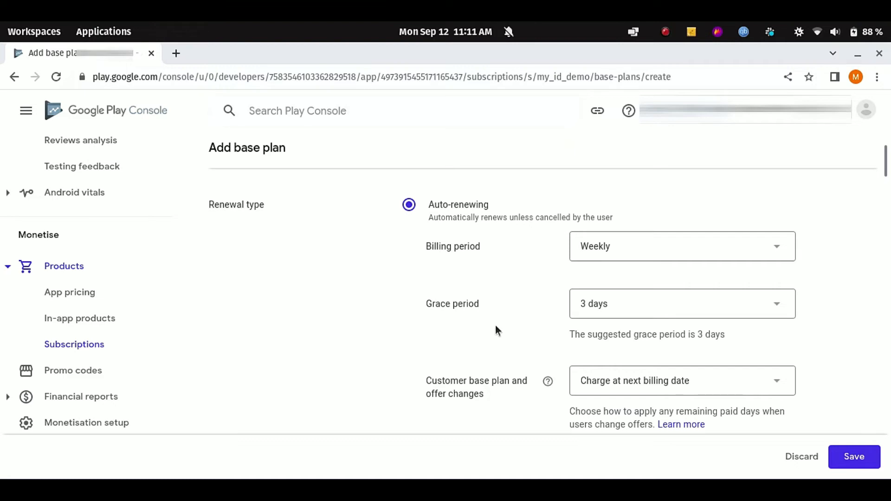
{"action": "left_click", "coordinate": [681, 303]}
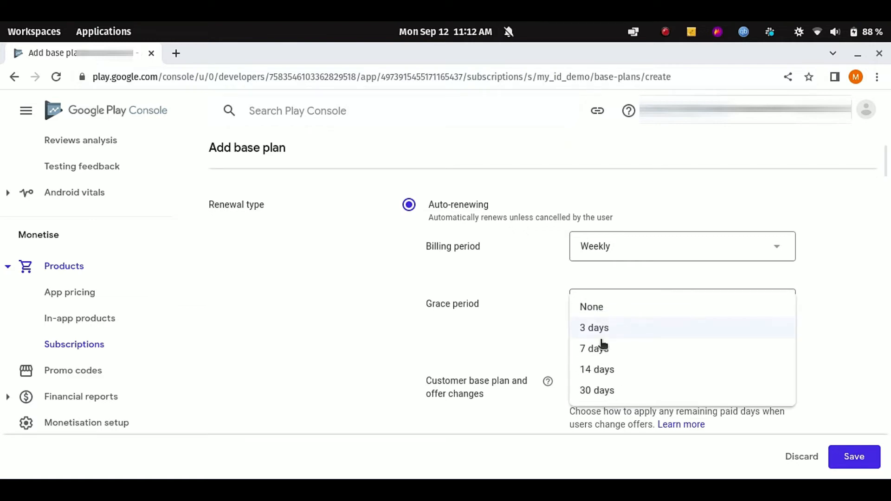
{"action": "left_click", "coordinate": [593, 327]}
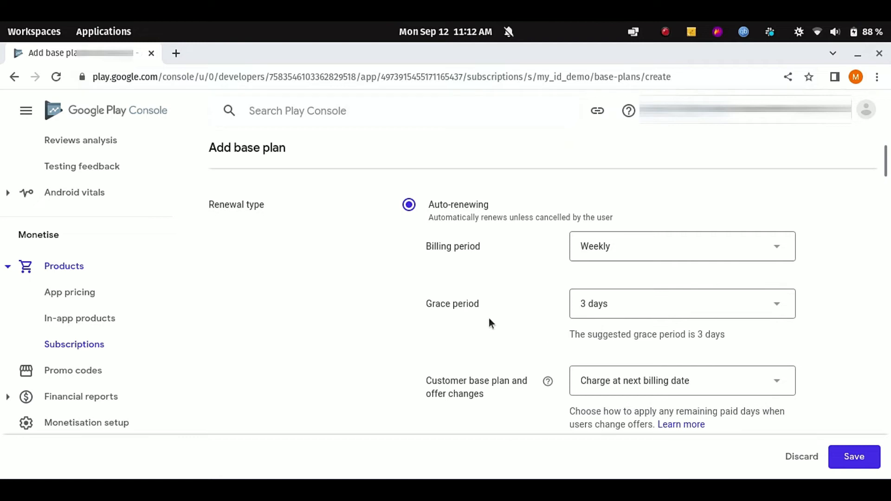
Scroll the base plan form down to the blank Price and availability section
{"action": "scroll", "scroll_direction": "down", "scroll_amount": 3}
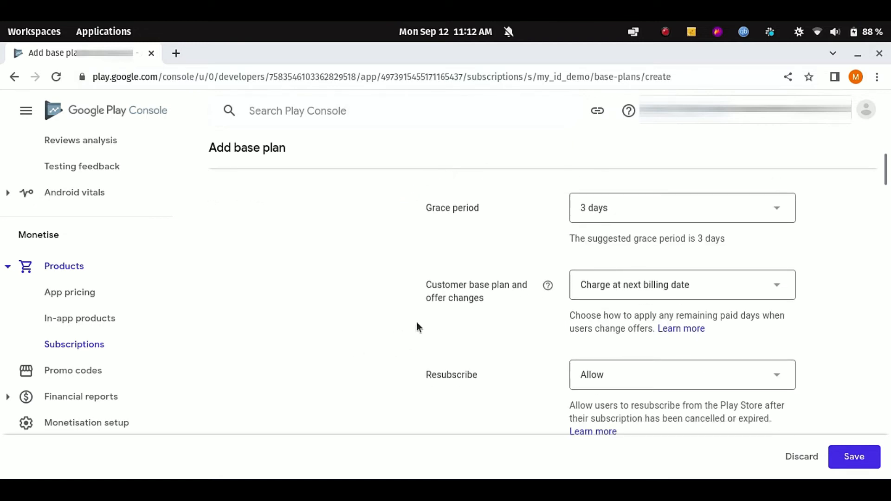
{"action": "mouse_move", "coordinate": [511, 334]}
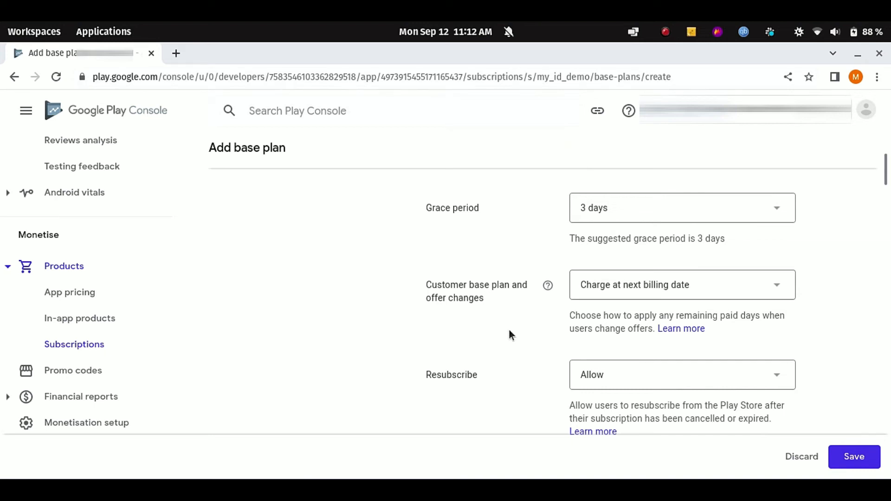
{"action": "scroll", "scroll_direction": "down", "scroll_amount": 3}
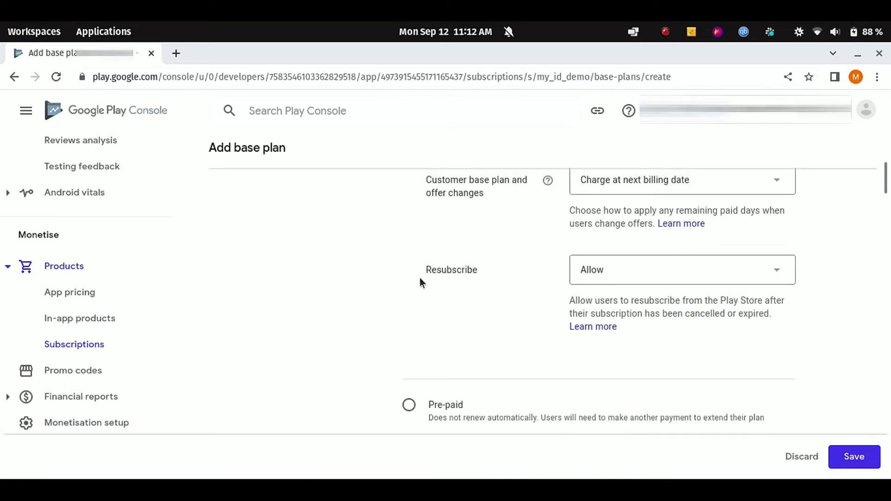
{"action": "scroll", "scroll_direction": "down", "scroll_amount": 3}
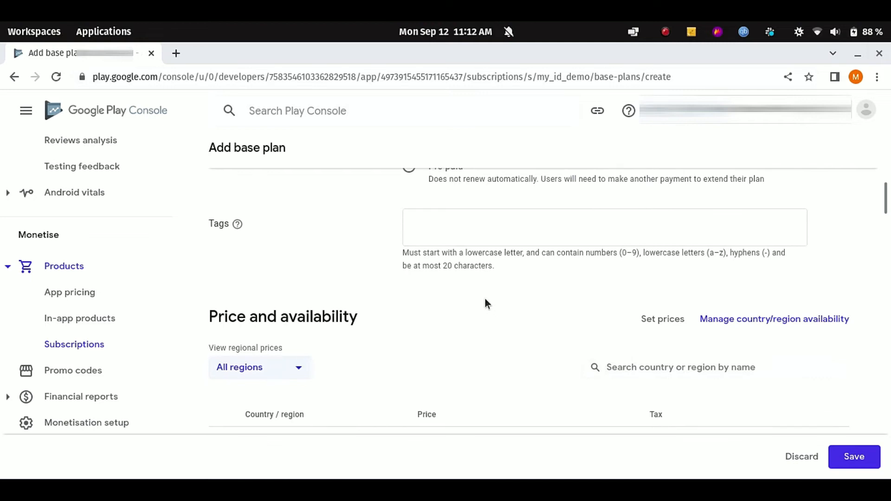
{"action": "scroll", "scroll_direction": "down", "scroll_amount": 3}
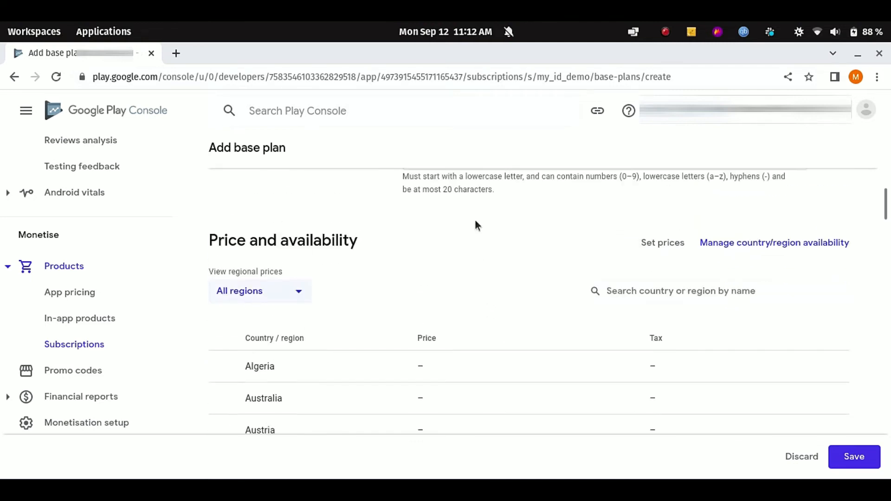
{"action": "scroll", "scroll_direction": "down", "scroll_amount": 3}
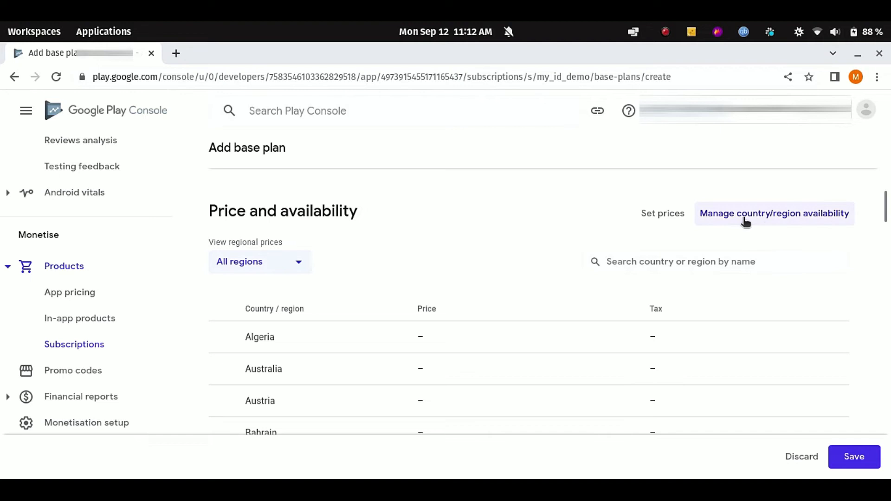
Review the 173 selected countries/regions and apply them unchanged
{"action": "left_click", "coordinate": [773, 213]}
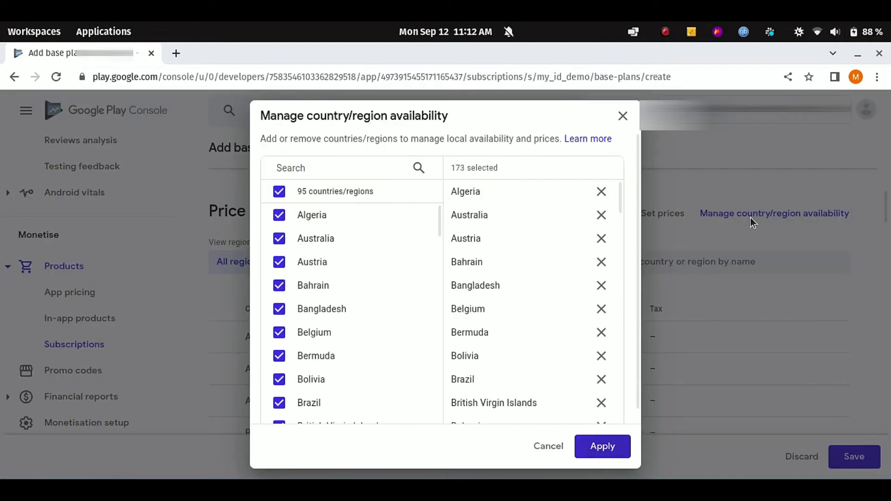
{"action": "scroll", "scroll_direction": "down", "scroll_amount": 3}
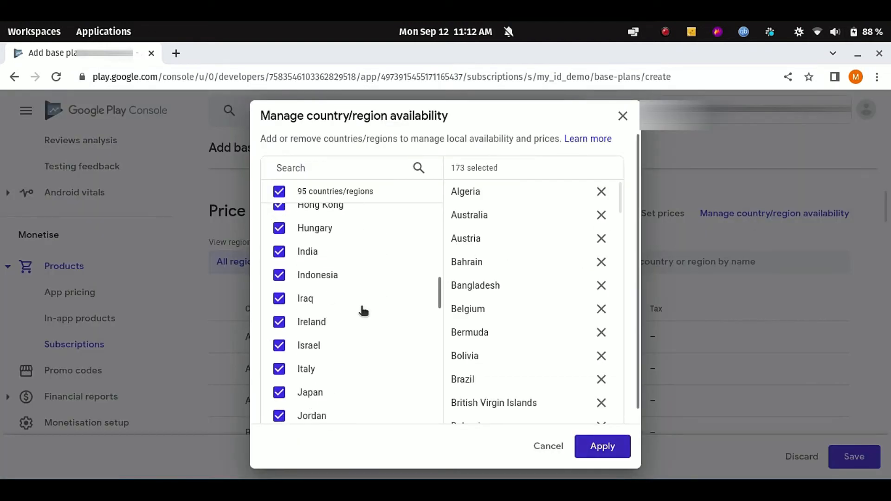
{"action": "scroll", "scroll_direction": "down", "scroll_amount": 3}
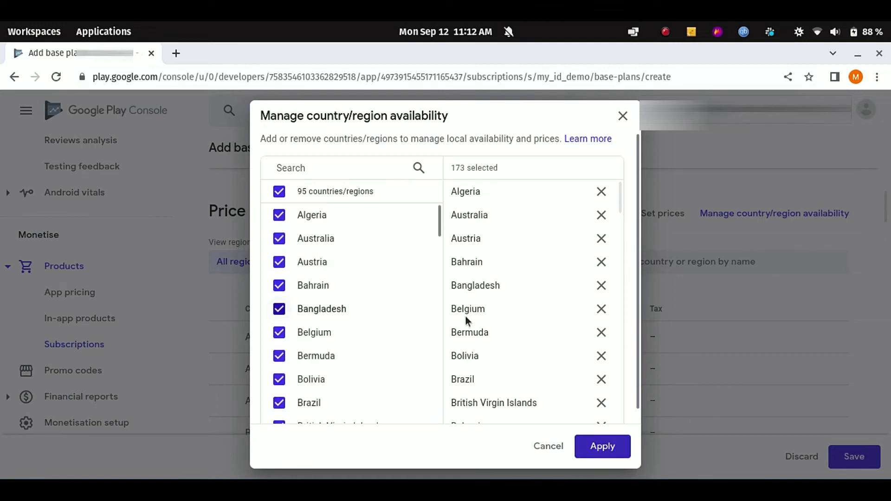
{"action": "scroll", "scroll_direction": "down", "scroll_amount": 3}
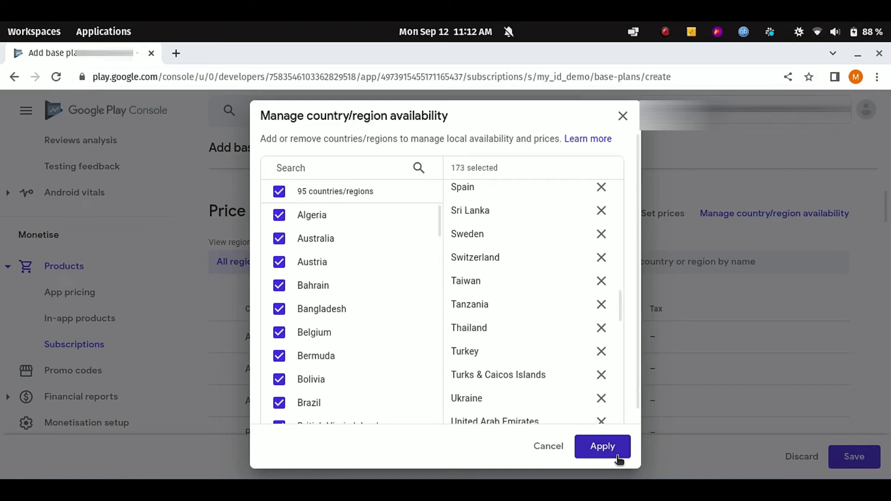
{"action": "left_click", "coordinate": [601, 446]}
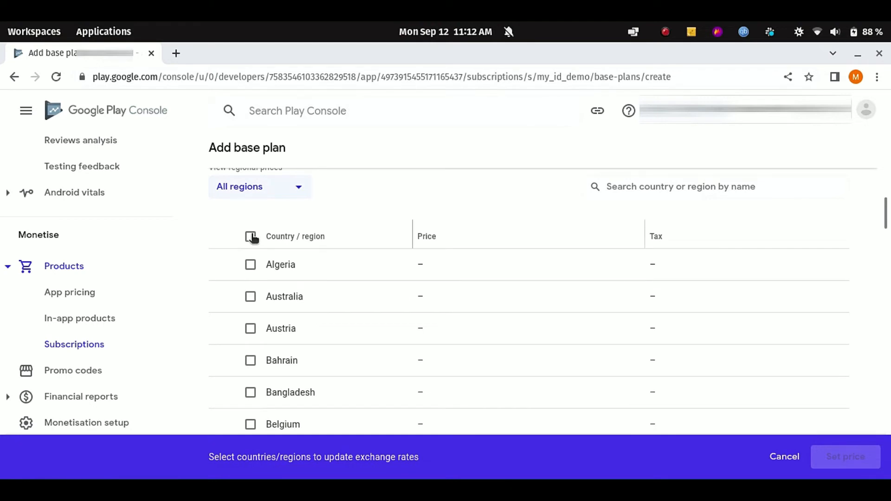
Select all regions and set their price to 2.99 USD, converting local prices
{"action": "left_click", "coordinate": [250, 236]}
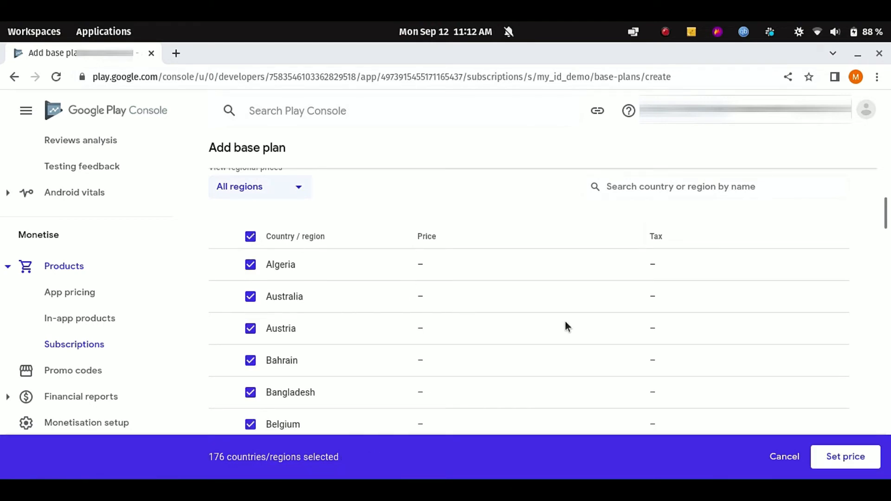
{"action": "left_click", "coordinate": [844, 456]}
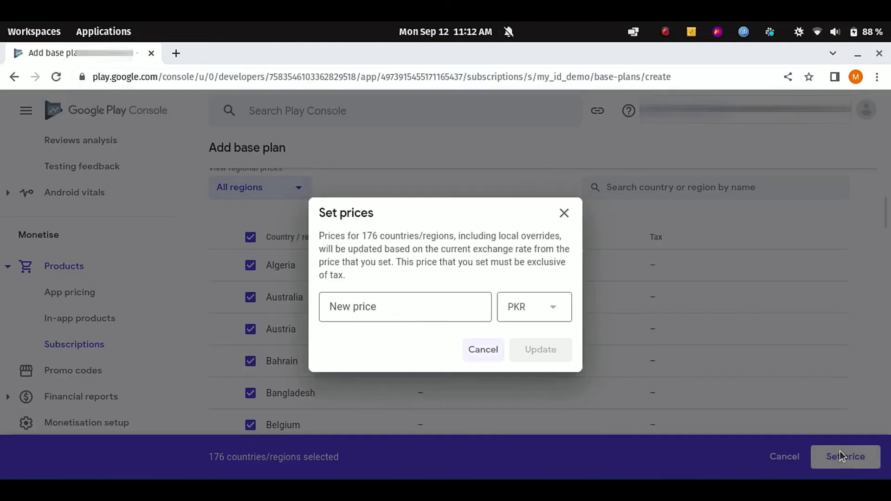
{"action": "left_click", "coordinate": [405, 306]}
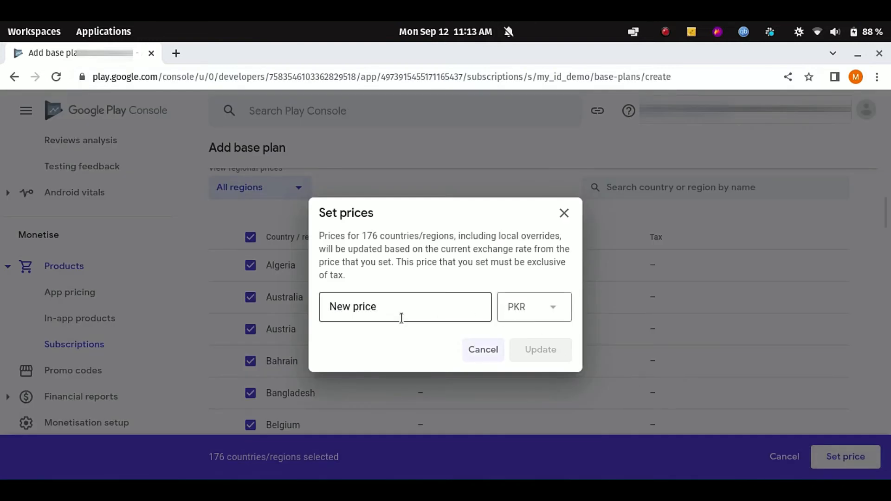
{"action": "mouse_move", "coordinate": [534, 306]}
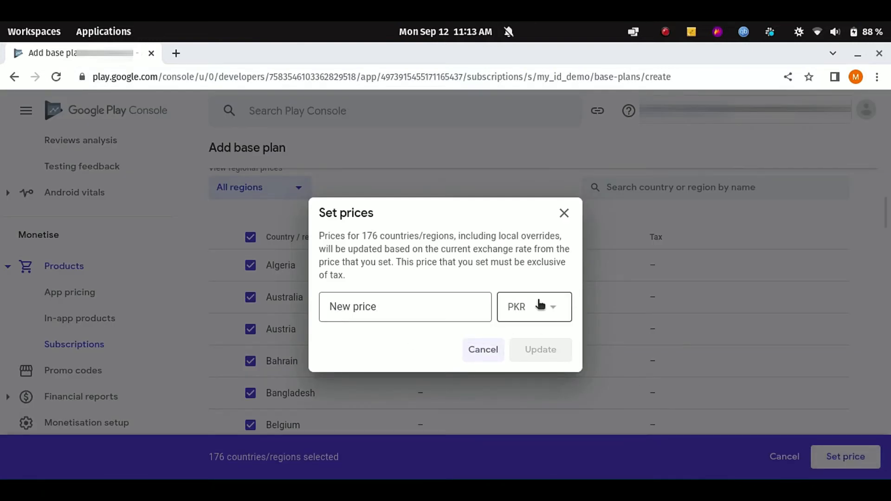
{"action": "left_click", "coordinate": [533, 306]}
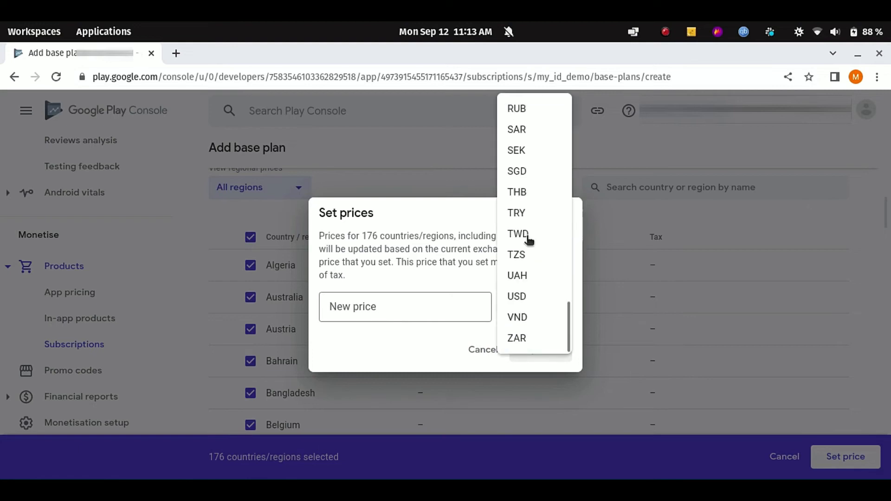
{"action": "left_click", "coordinate": [516, 296]}
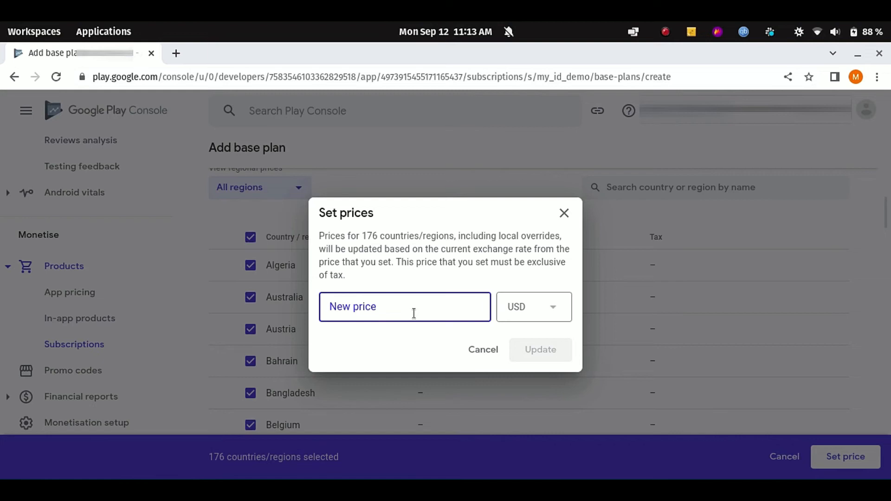
{"action": "type", "text": "2.99"}
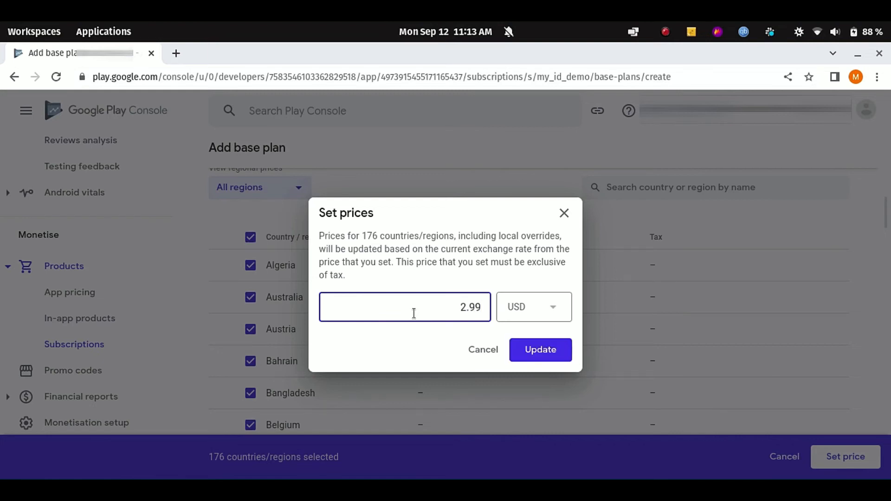
{"action": "left_click", "coordinate": [540, 349]}
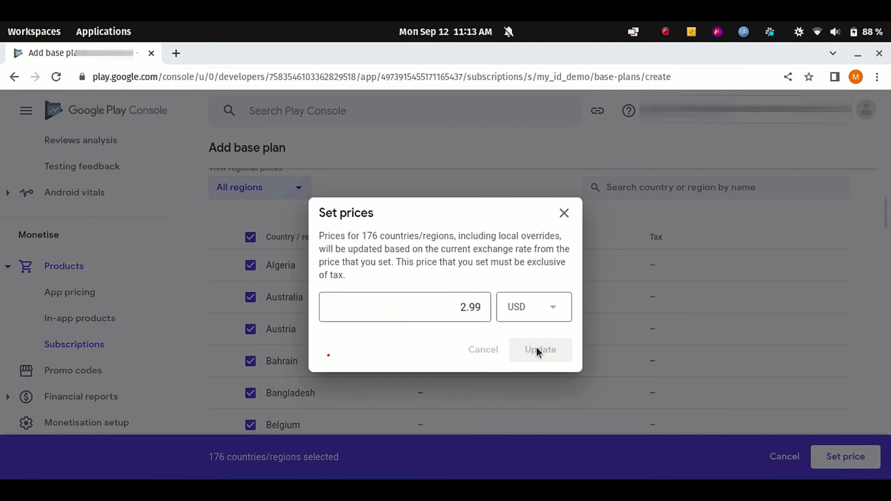
{"action": "left_click", "coordinate": [540, 350]}
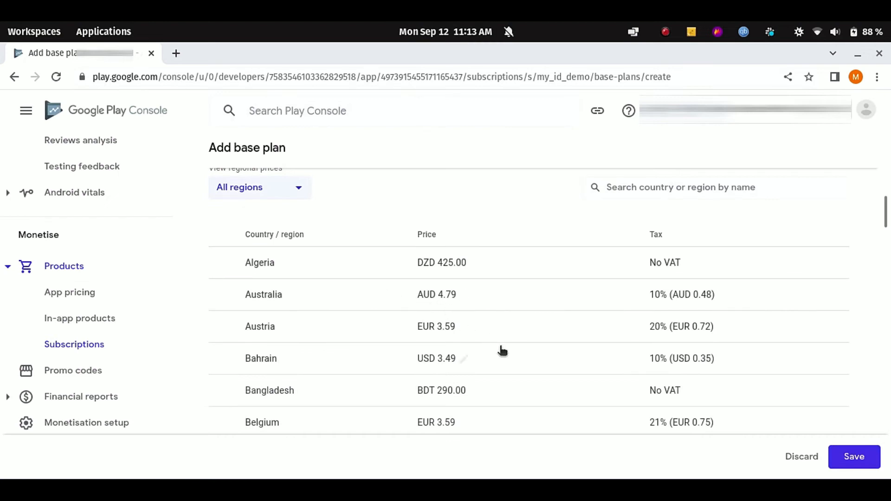
Scroll through the regional prices and attempt saving; the myplan07 ID is rejected
{"action": "scroll", "scroll_direction": "down", "scroll_amount": 3}
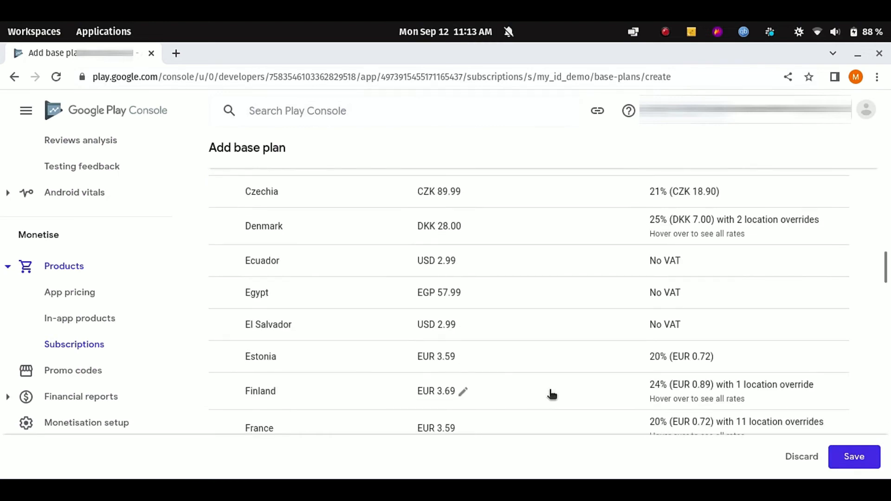
{"action": "scroll", "scroll_direction": "down", "scroll_amount": 3}
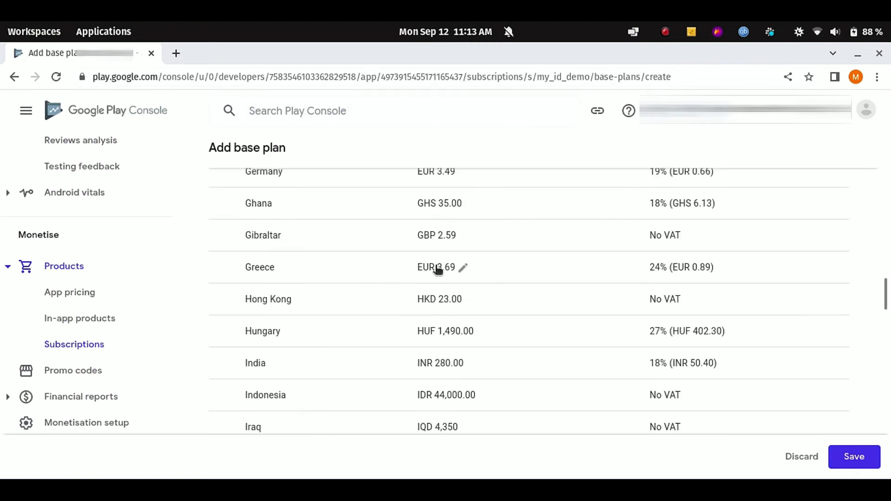
{"action": "scroll", "scroll_direction": "down", "scroll_amount": 3}
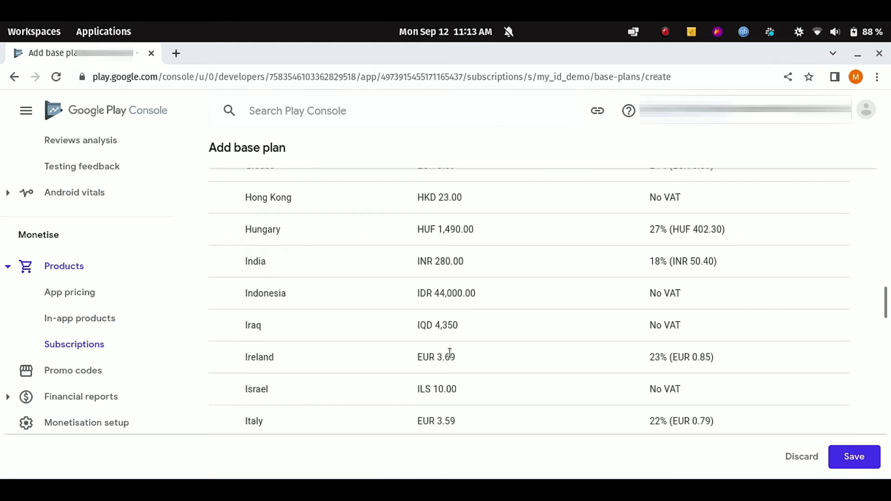
{"action": "scroll", "scroll_direction": "down", "scroll_amount": 3}
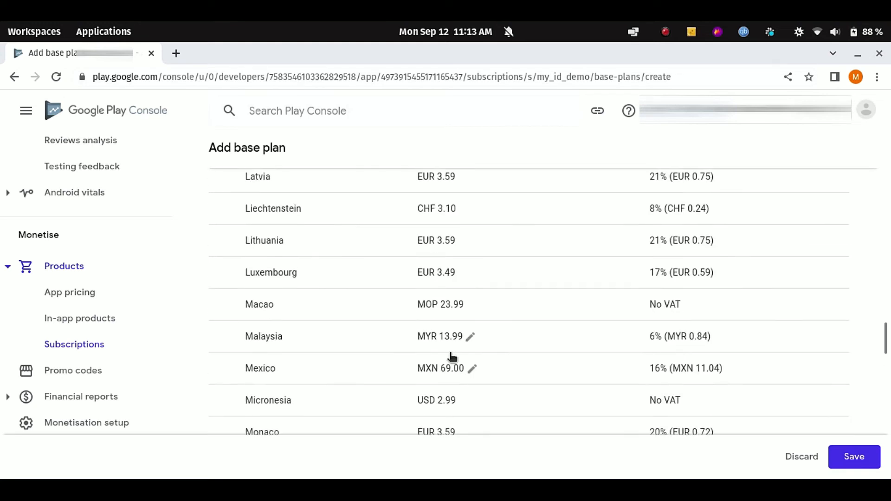
{"action": "scroll", "scroll_direction": "down", "scroll_amount": 3}
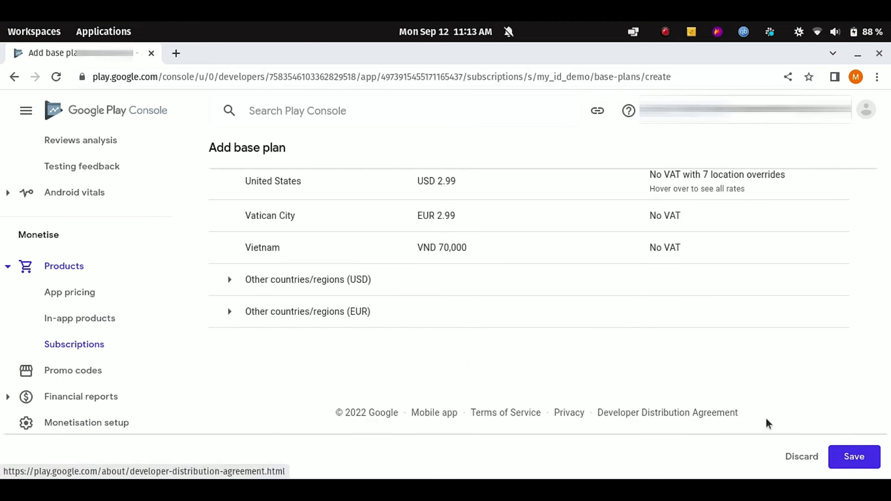
{"action": "left_click", "coordinate": [853, 456]}
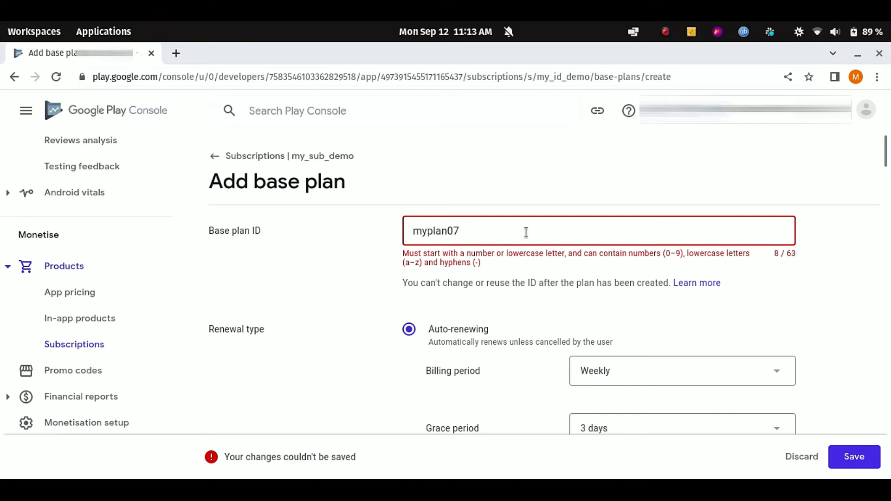
Save myplan07 as a draft weekly auto-renewing base plan with its 2.99 USD pricing
{"action": "scroll", "scroll_direction": "down", "scroll_amount": 3}
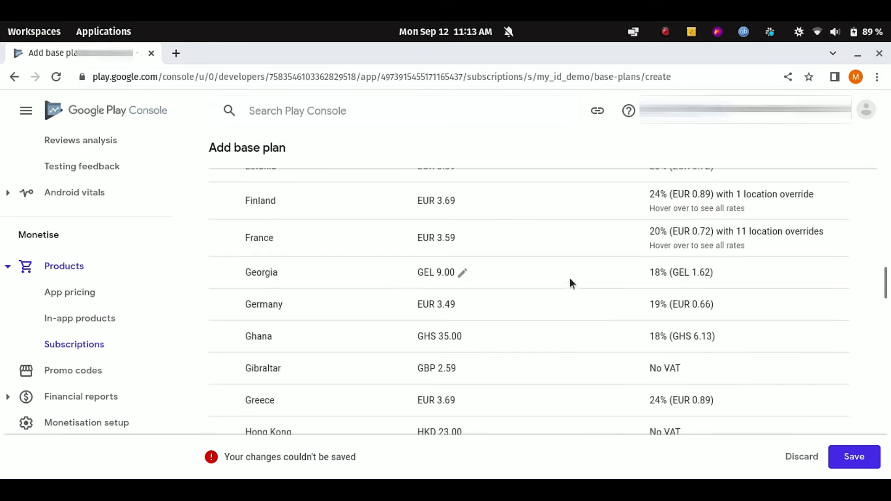
{"action": "left_click", "coordinate": [853, 456]}
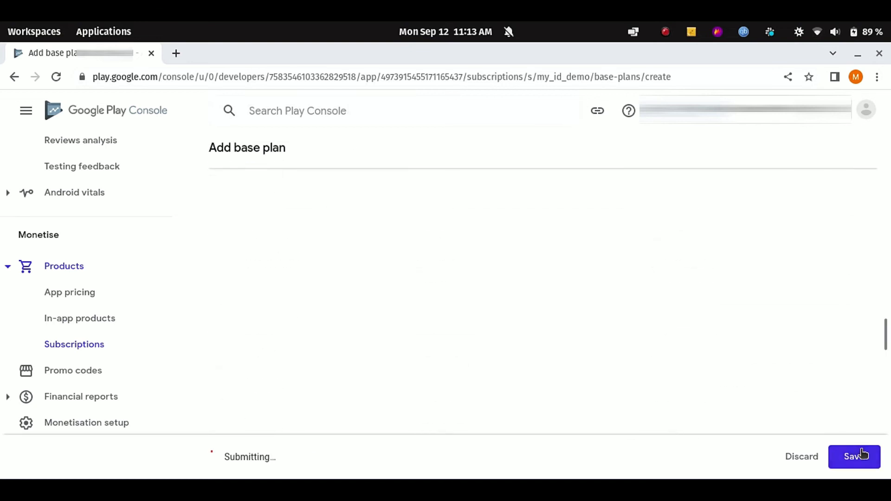
{"action": "left_click", "coordinate": [853, 456]}
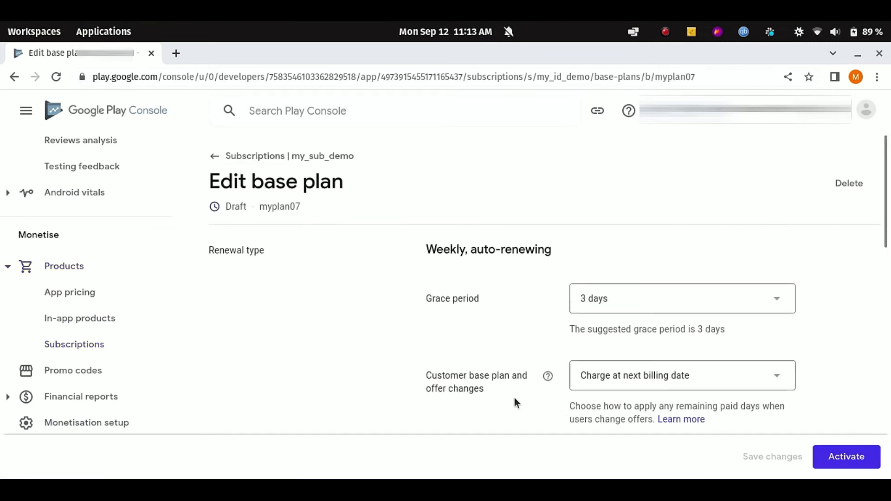
{"action": "scroll", "scroll_direction": "down", "scroll_amount": 3}
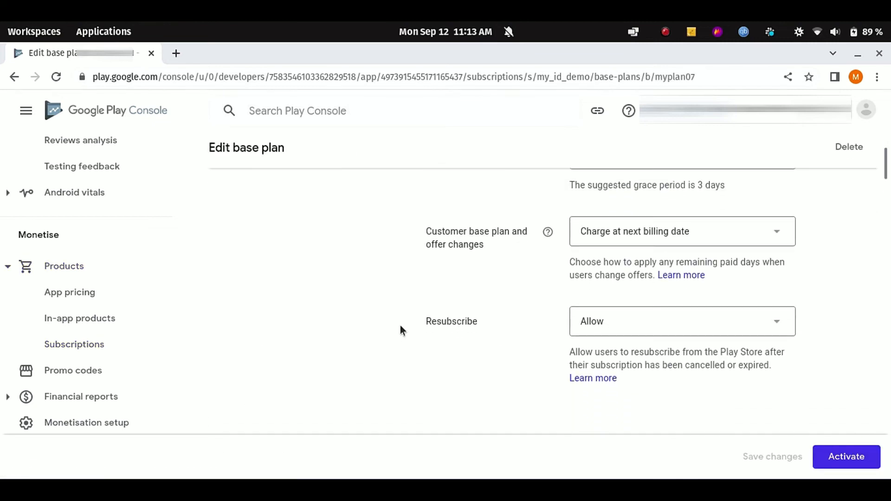
{"action": "scroll", "scroll_direction": "up", "scroll_amount": 3}
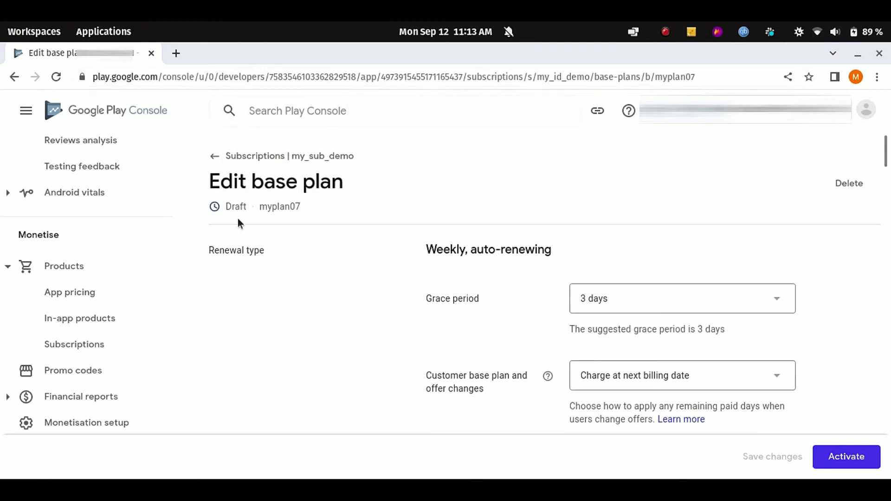
{"action": "double_click", "coordinate": [235, 206]}
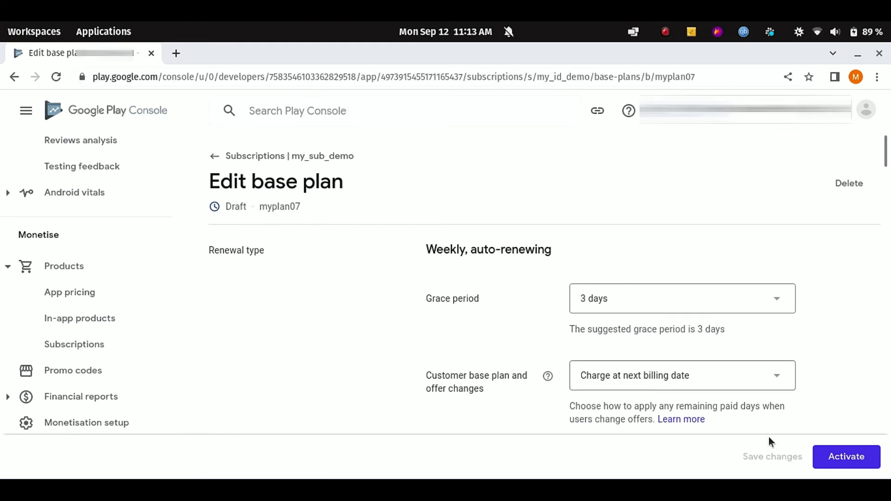
Activate the myplan07 base plan
{"action": "left_click", "coordinate": [845, 456]}
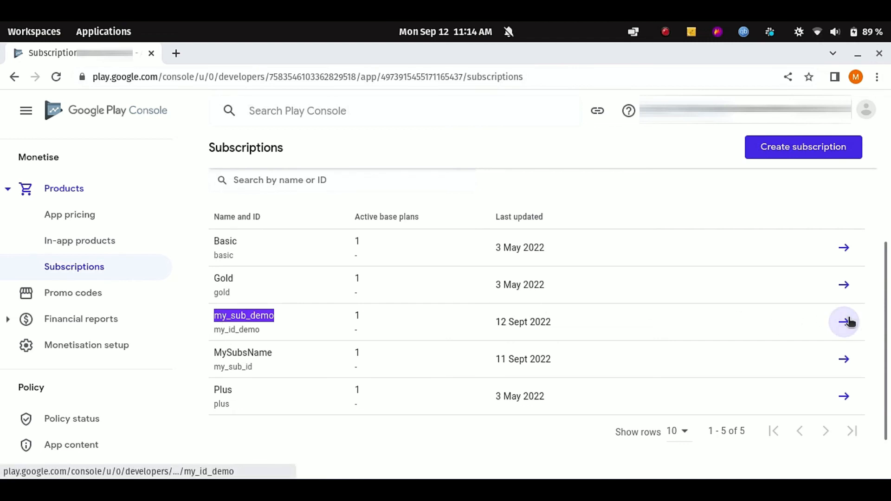
Open my_sub_demo and check myplan07 is active, weekly auto-renewing, in 173 countries/regions
{"action": "left_click", "coordinate": [843, 322]}
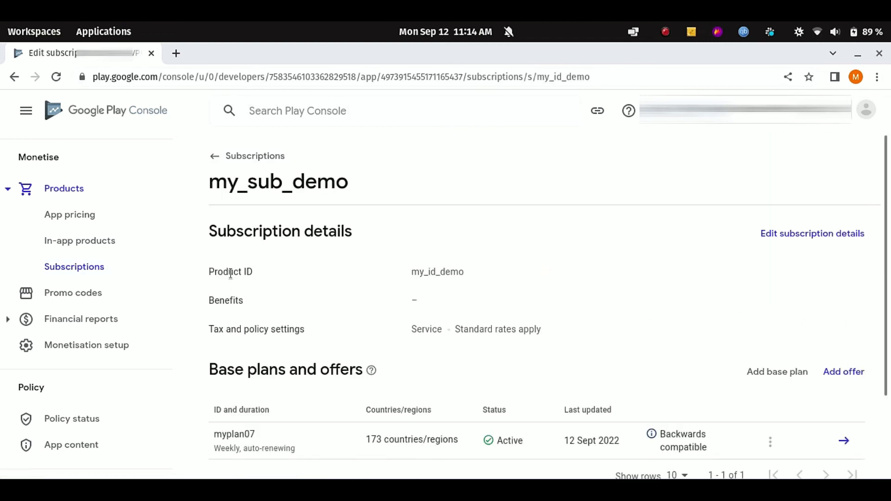
{"action": "mouse_move", "coordinate": [272, 273]}
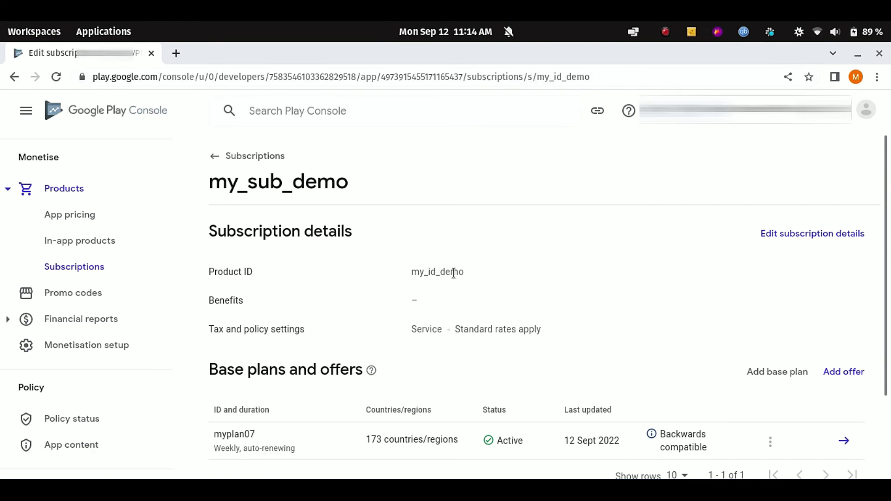
{"action": "scroll", "scroll_direction": "down", "scroll_amount": 3}
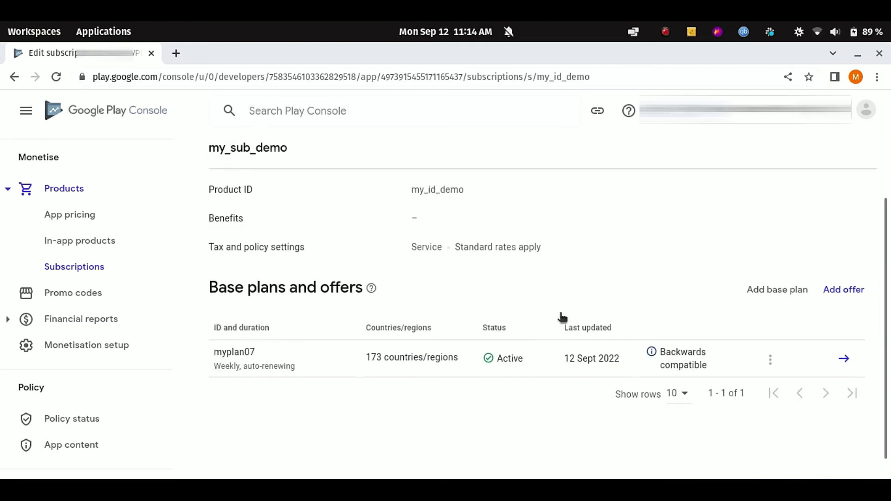
{"action": "scroll", "scroll_direction": "down", "scroll_amount": 3}
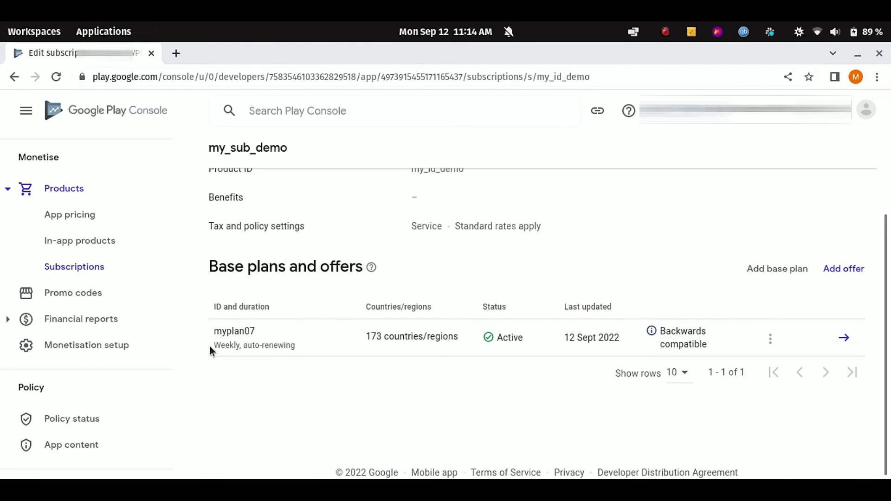
{"action": "mouse_move", "coordinate": [375, 348]}
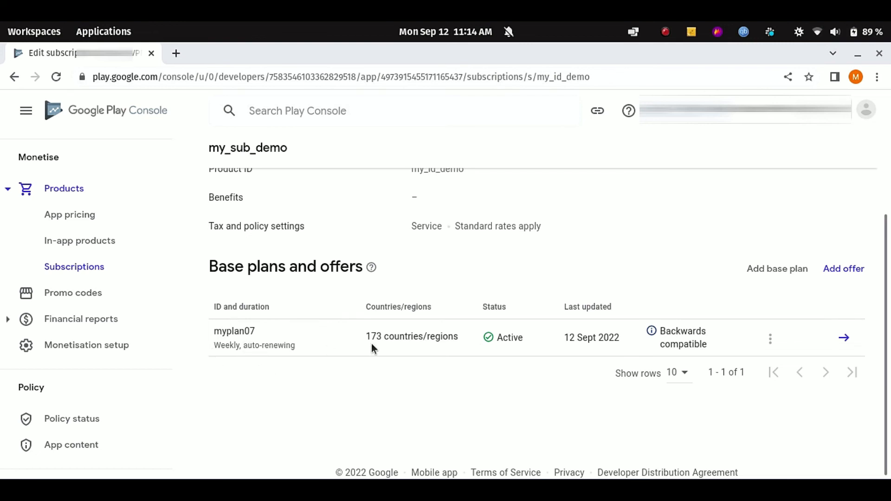
{"action": "mouse_move", "coordinate": [575, 357]}
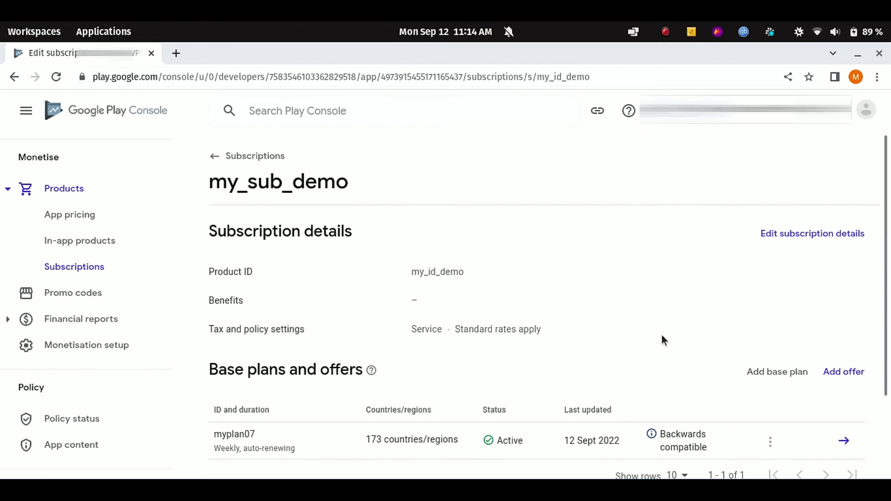
{"action": "mouse_move", "coordinate": [486, 298]}
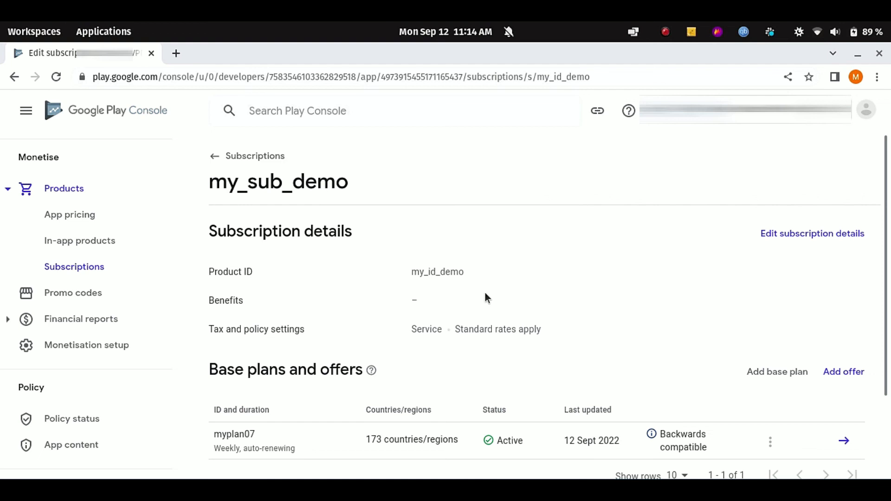
{"action": "scroll", "scroll_direction": "down", "scroll_amount": 3}
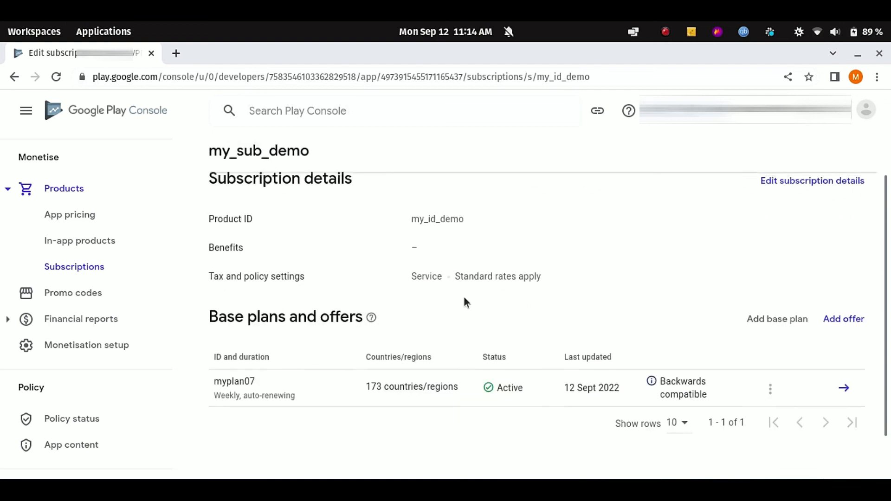